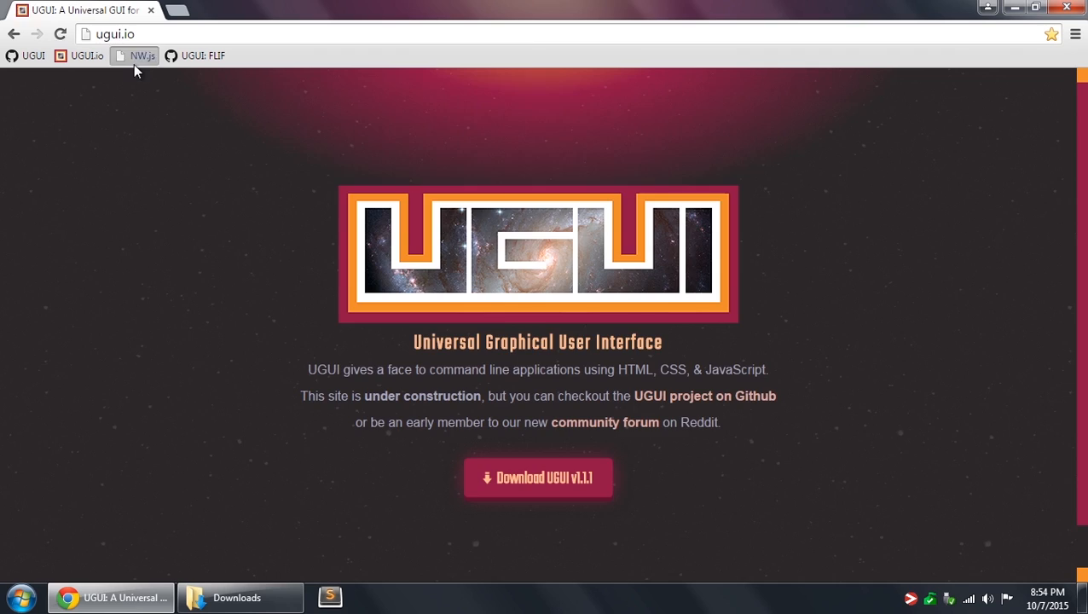
Load nwjs.io from the NW.js bookmark to see the 0.12.3 downloads.
left_click(142, 55)
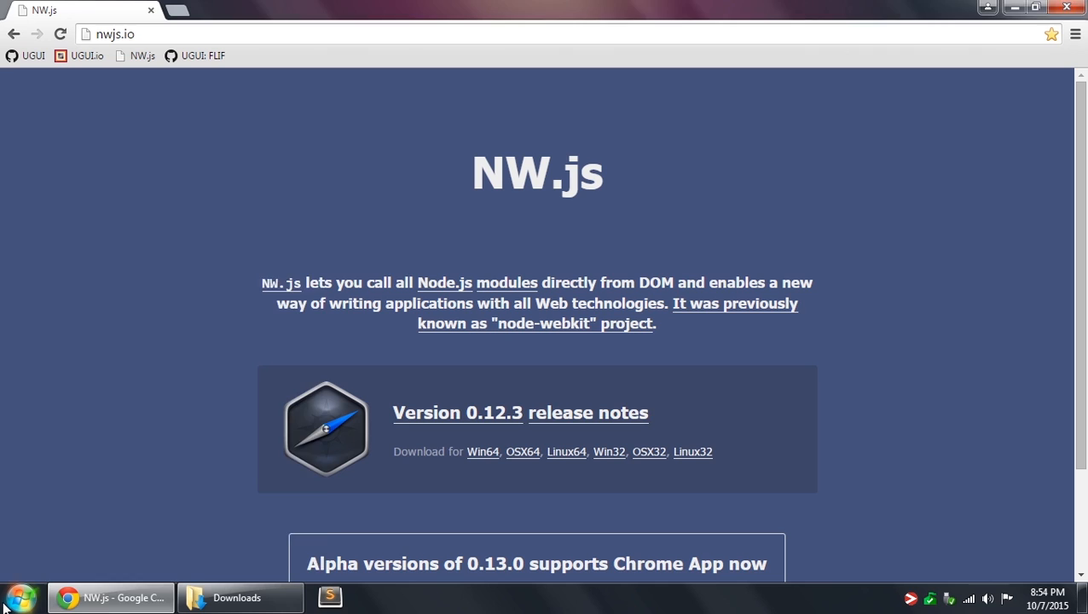
View Computer Properties to confirm a 64-bit system type, then close the System window.
right_click(242, 362)
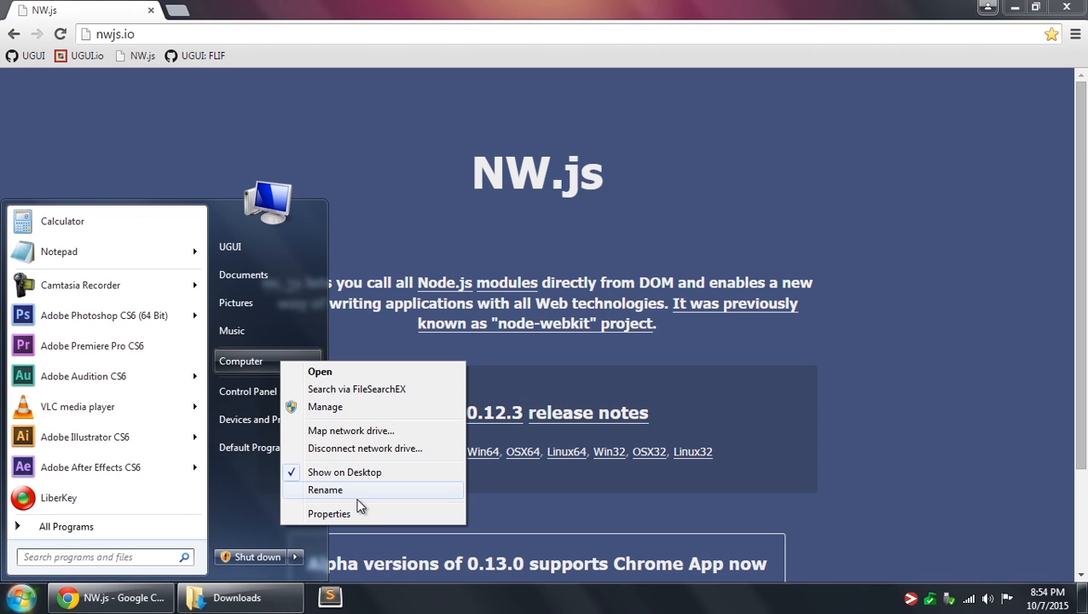
left_click(329, 512)
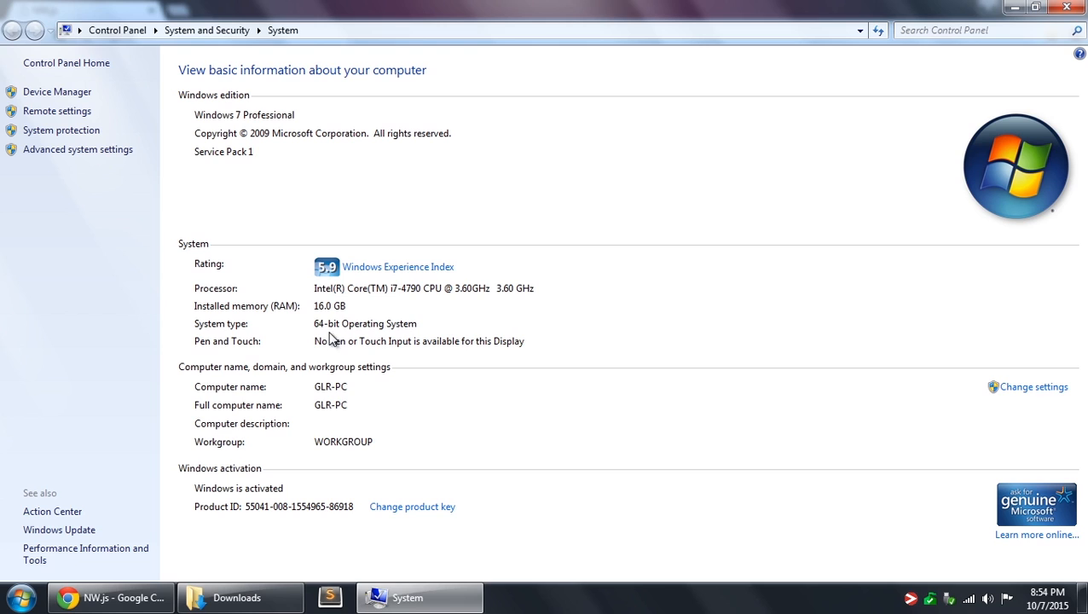
left_click(106, 597)
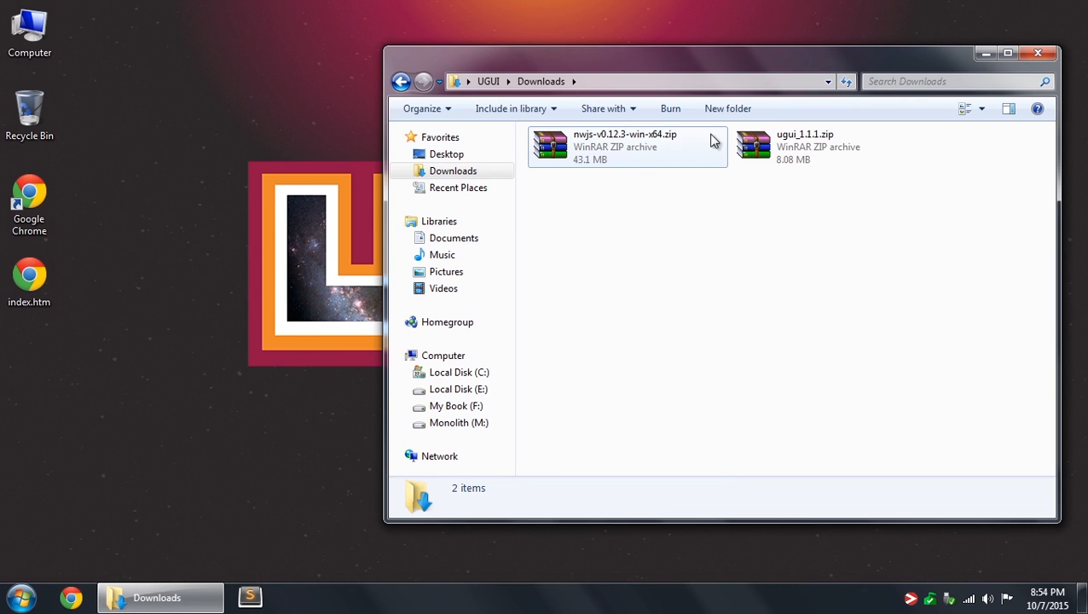
mouse_move(584, 155)
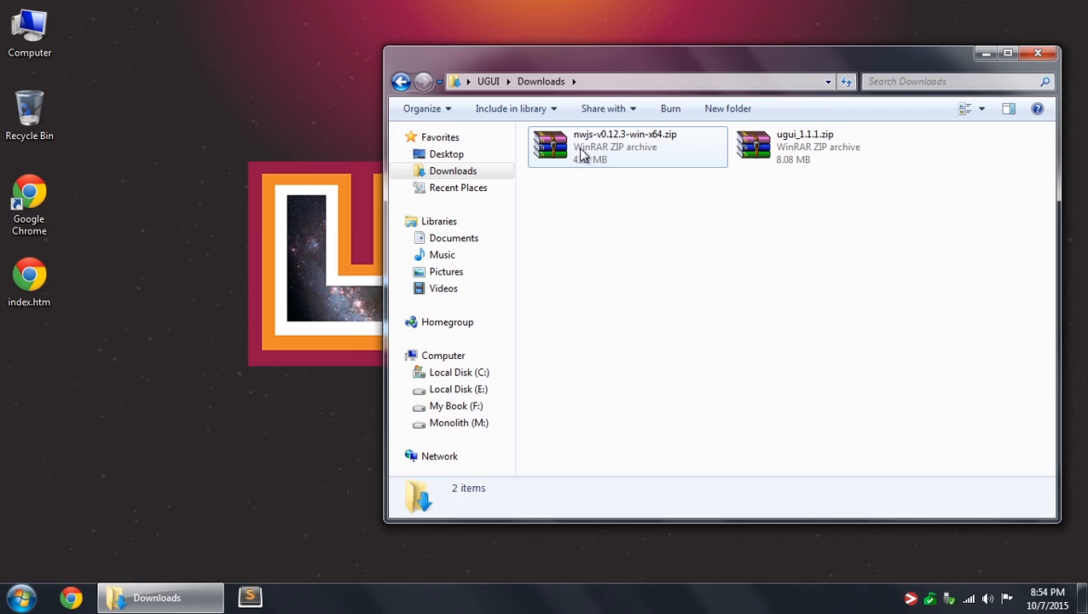
Extract nwjs-v0.12.3-win-x64.zip into C:\nw and rename the extracted folder 0.12.3.
double_click(627, 147)
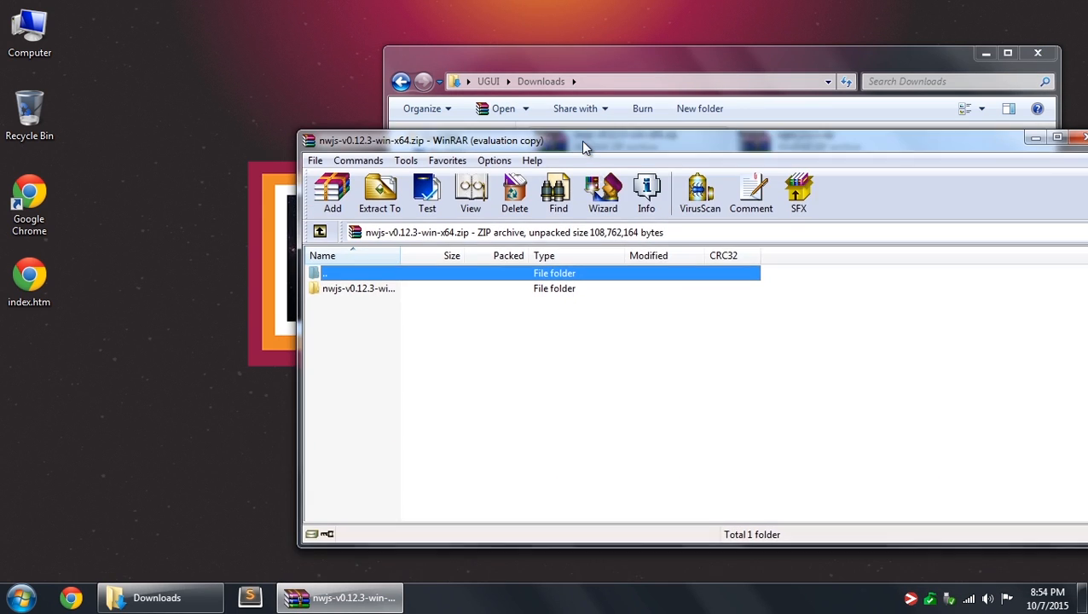
double_click(29, 31)
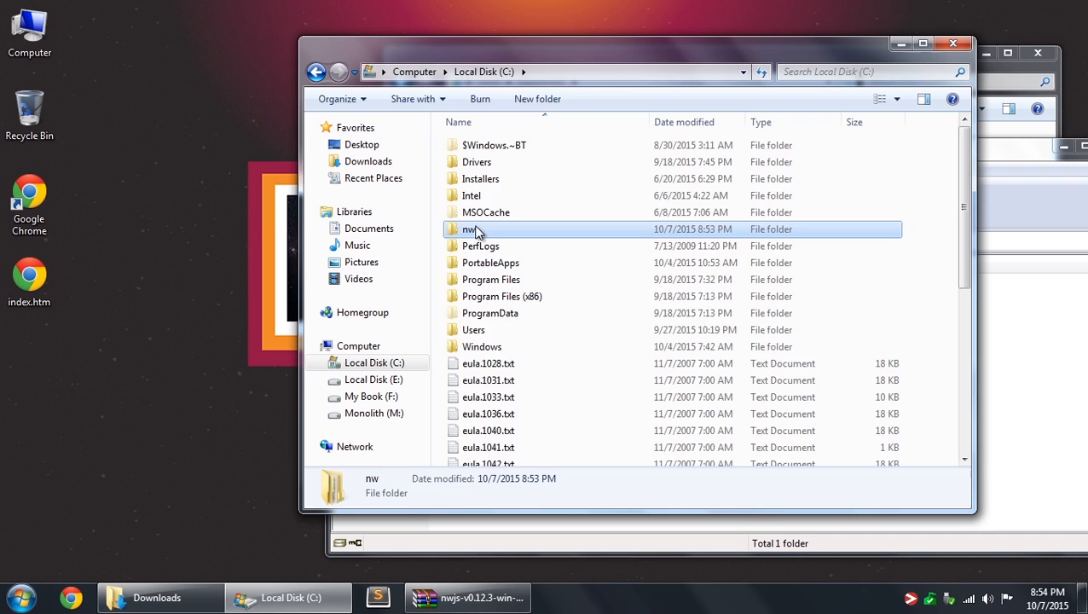
double_click(471, 228)
type("0.12.3-win-x64")
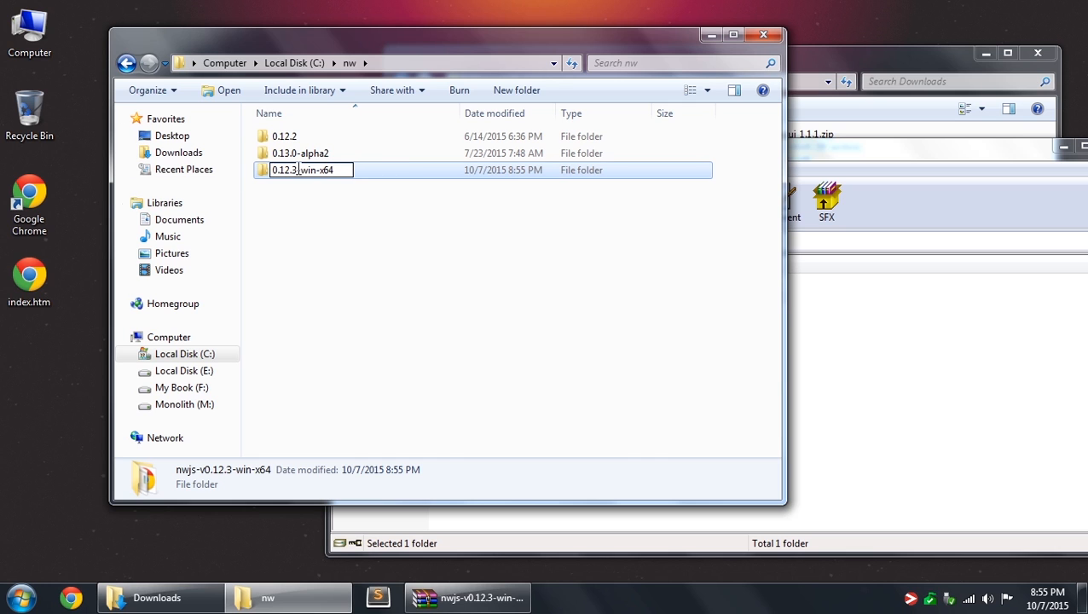
key("Return")
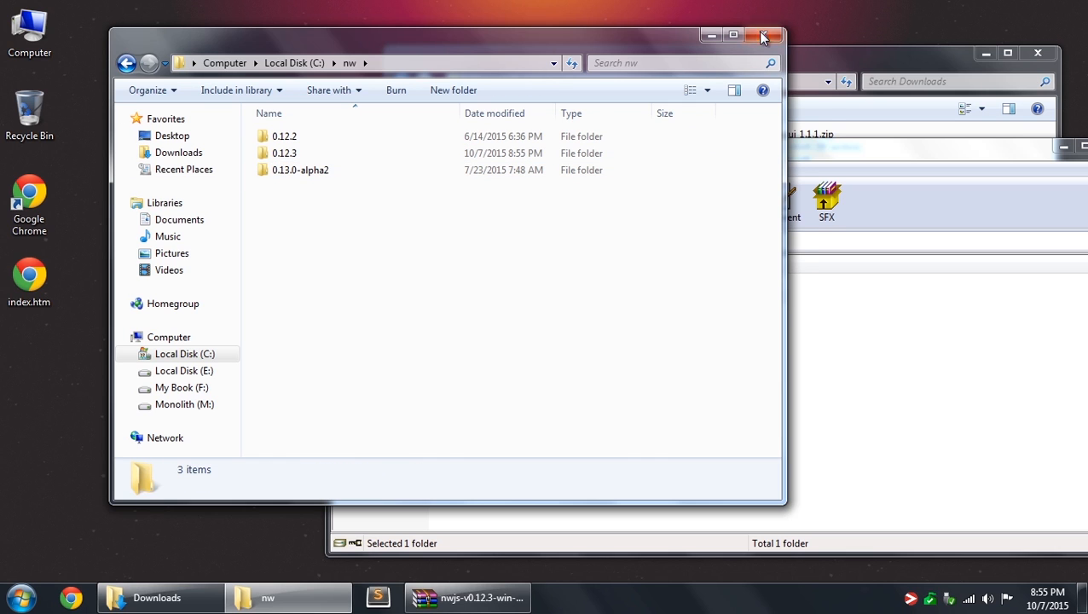
left_click(764, 36)
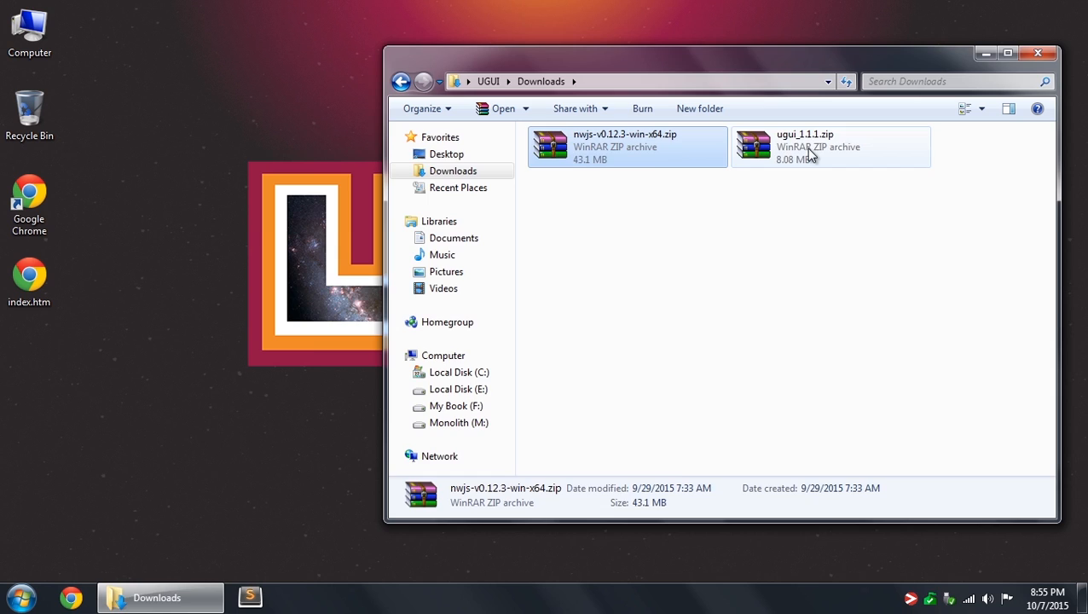
Drag the UGUI folder out of ugui_1.1.1.zip onto the desktop.
double_click(828, 146)
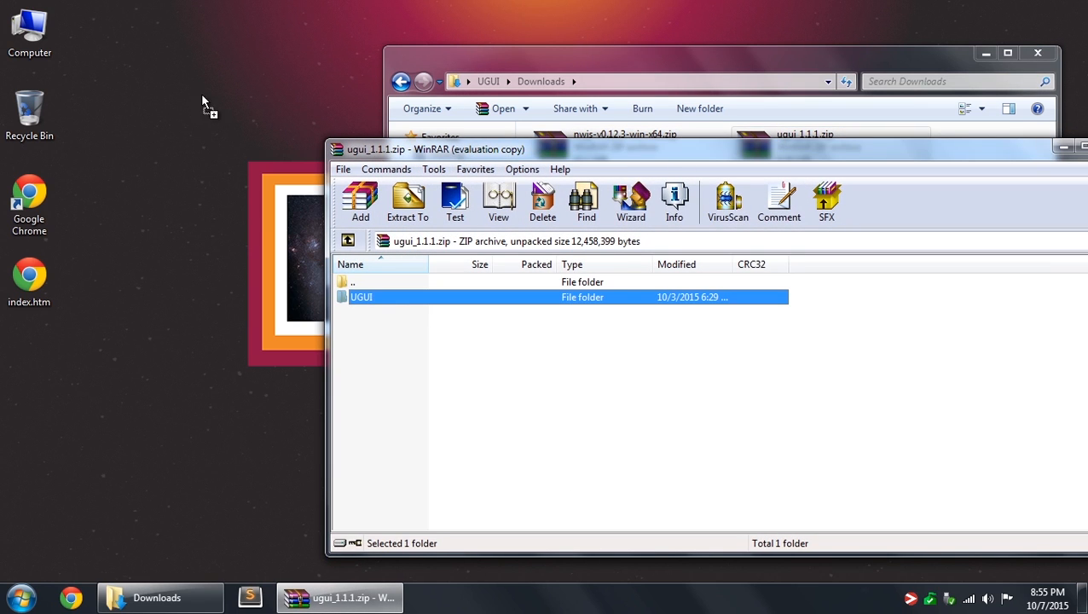
left_click_drag(361, 297, 89, 31)
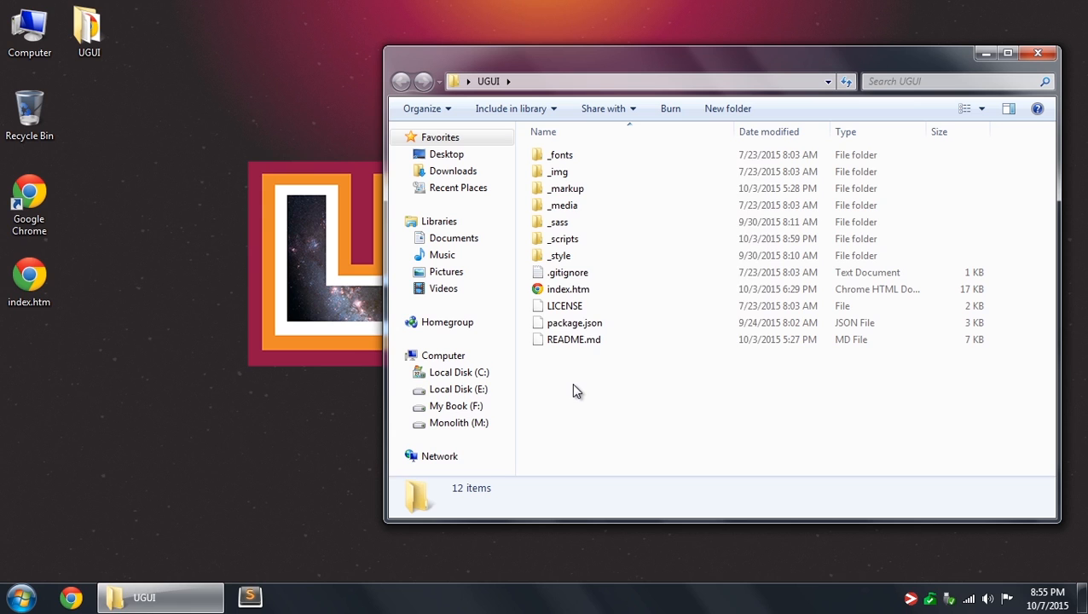
Create a new shortcut targeting C:\nw\0.12.3\nw.exe with the UGUI desktop folder.
right_click(576, 389)
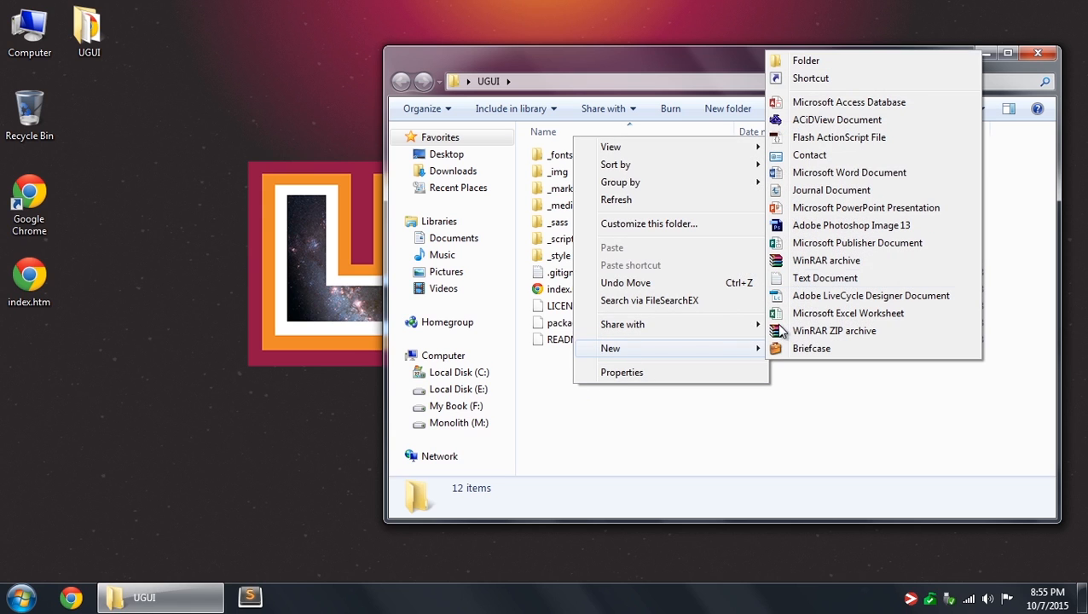
left_click(810, 78)
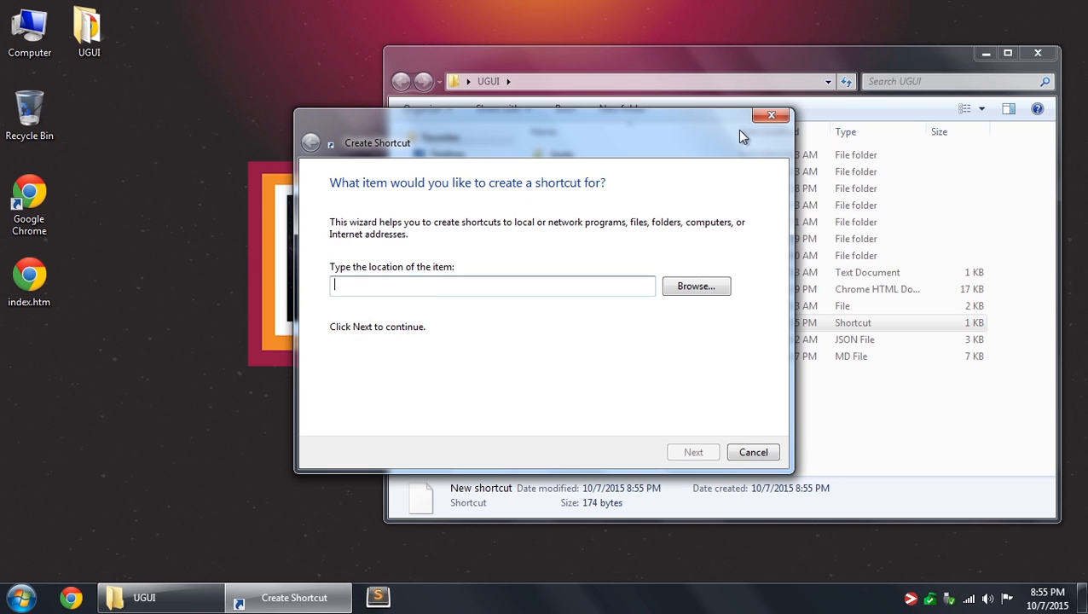
type("C:\\")
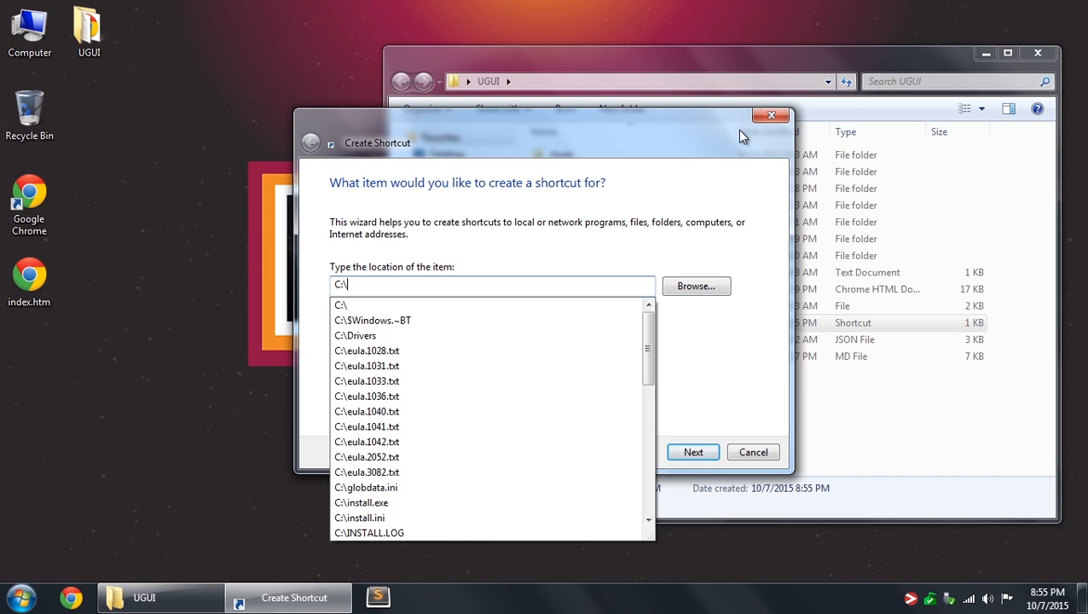
type("nw\\")
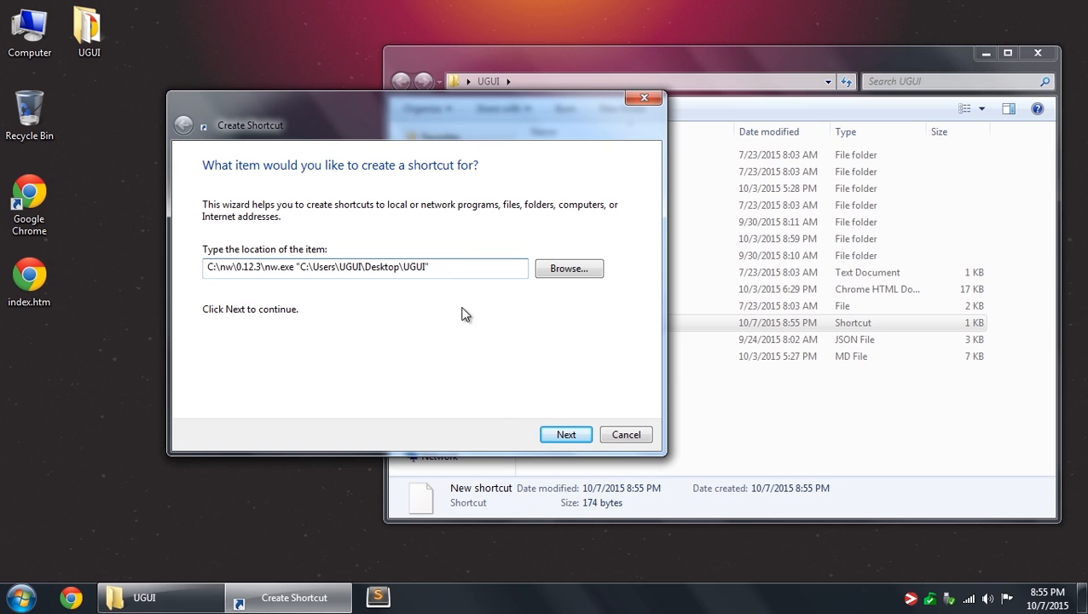
left_click(566, 435)
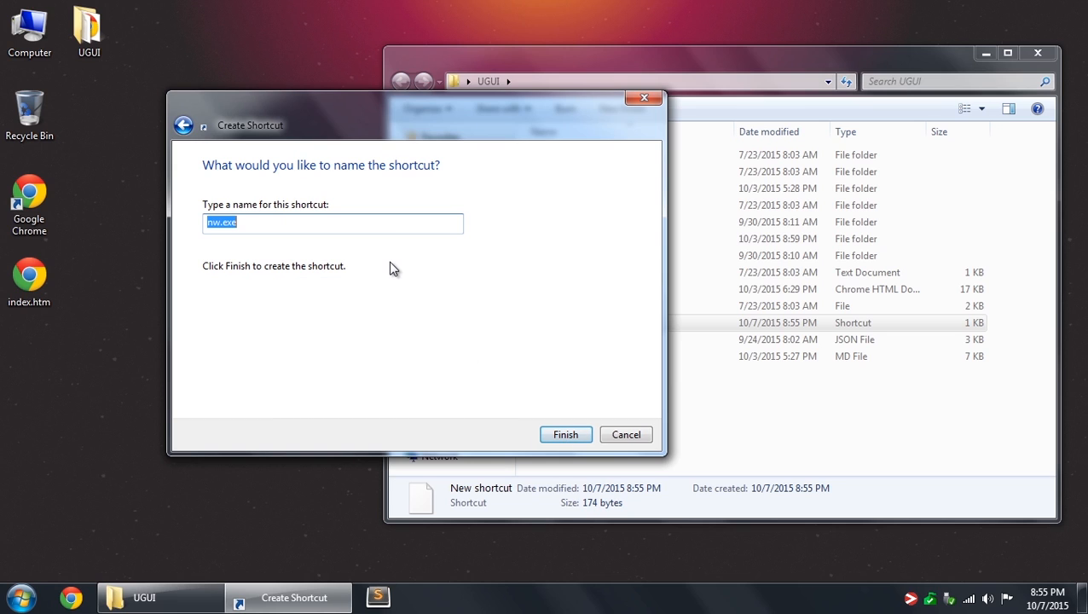
Name the shortcut Run UGUI and finish creating it.
type("Run U")
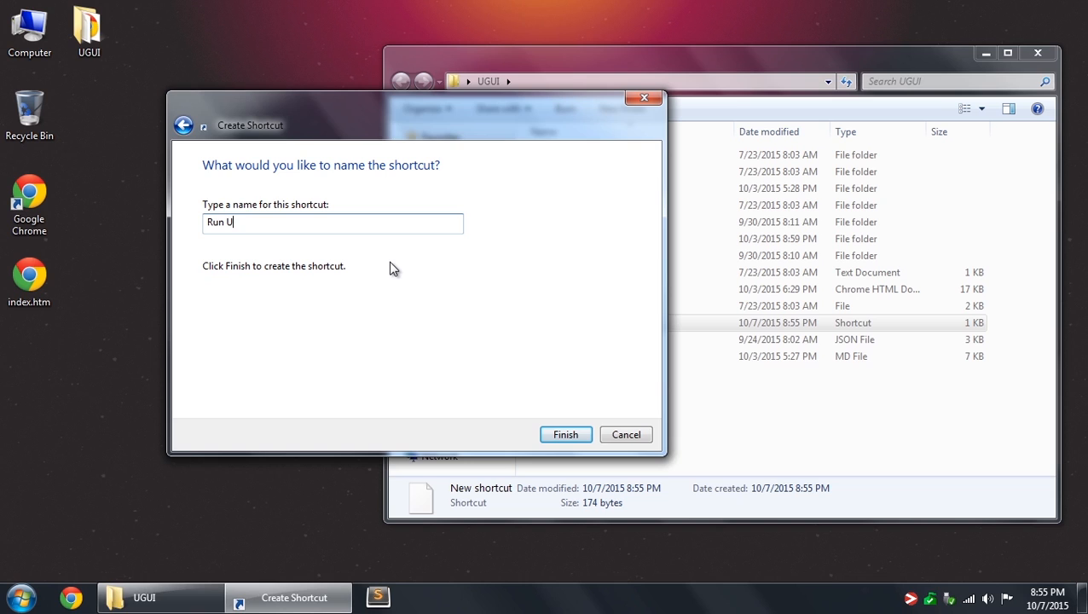
left_click(564, 435)
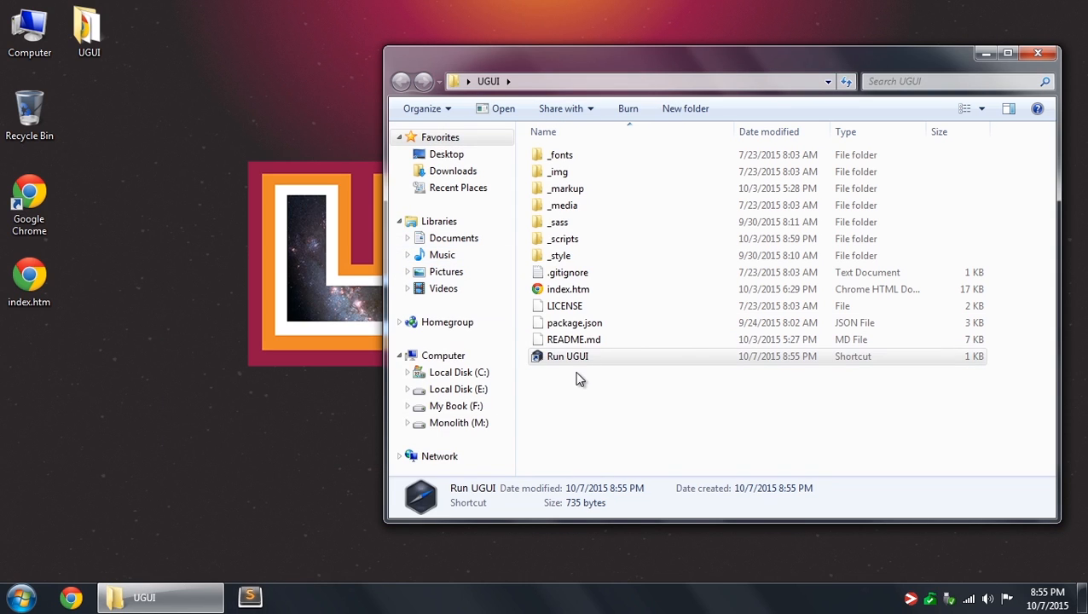
double_click(568, 356)
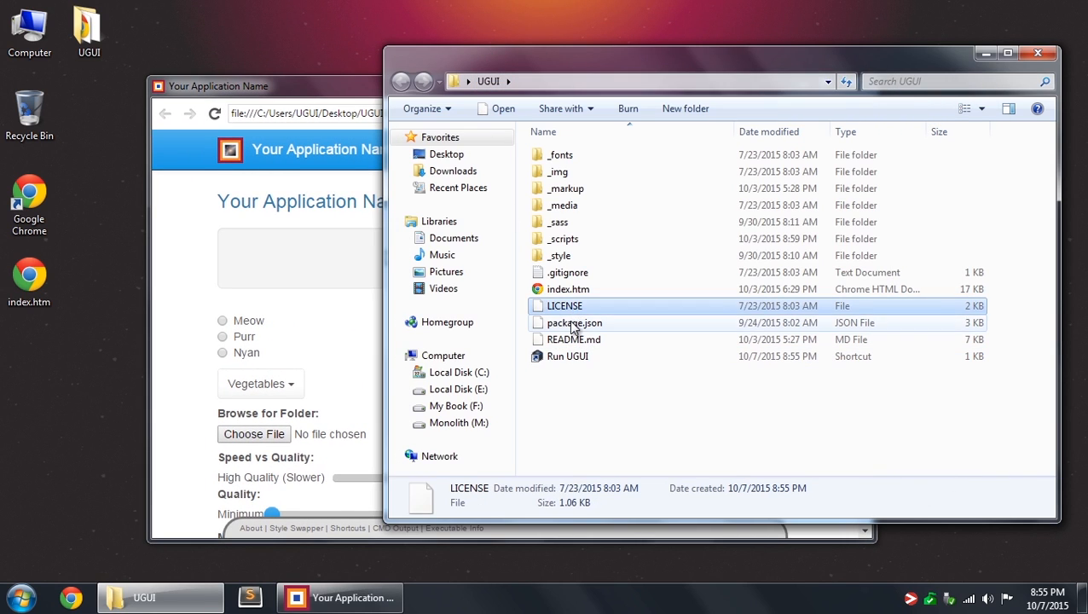
left_click(570, 288)
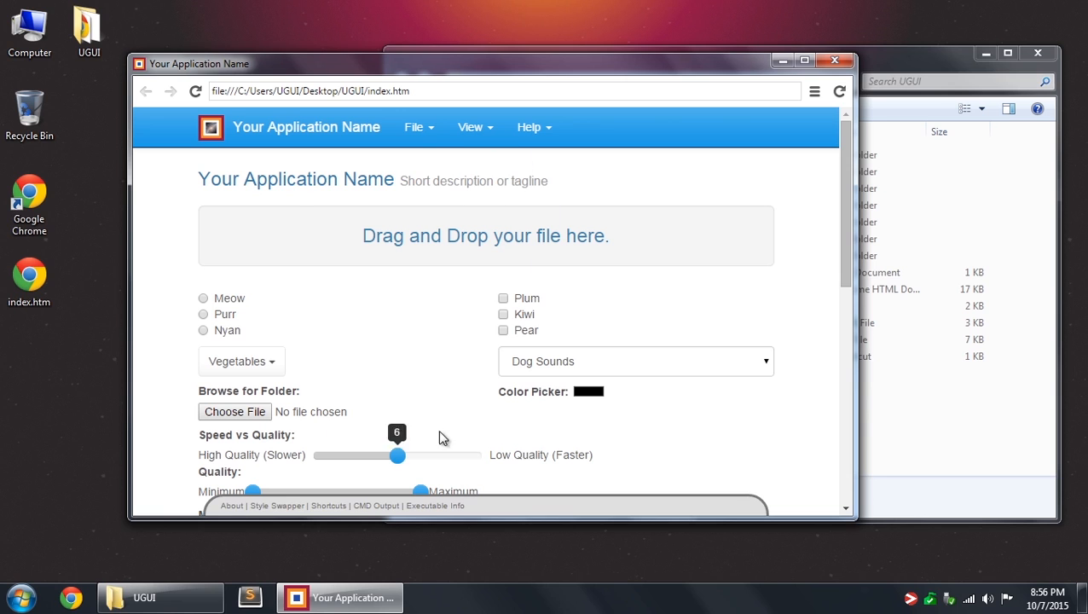
mouse_move(447, 392)
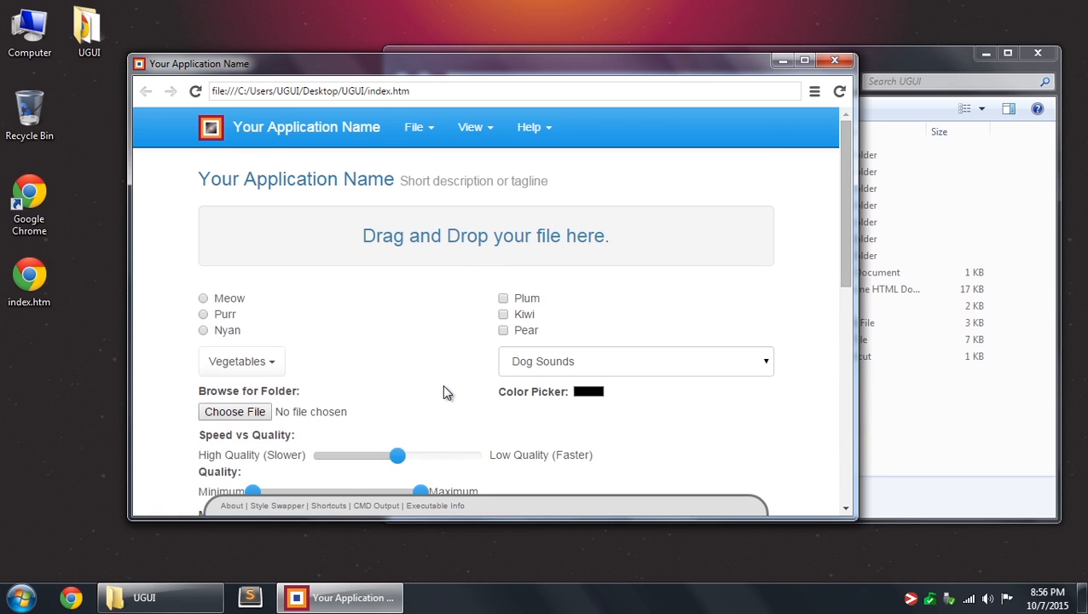
mouse_move(444, 382)
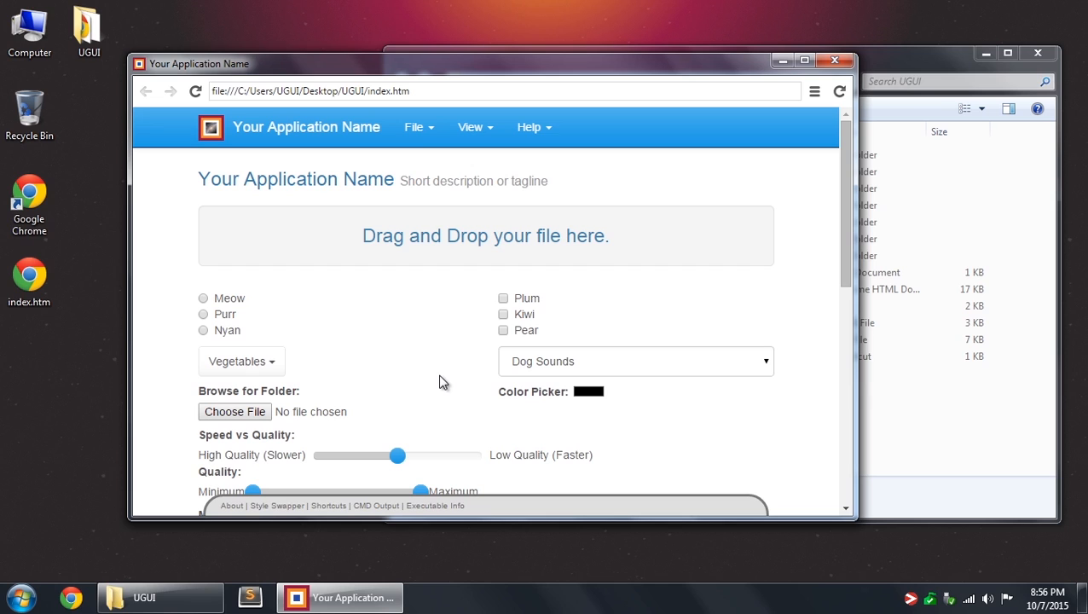
mouse_move(406, 220)
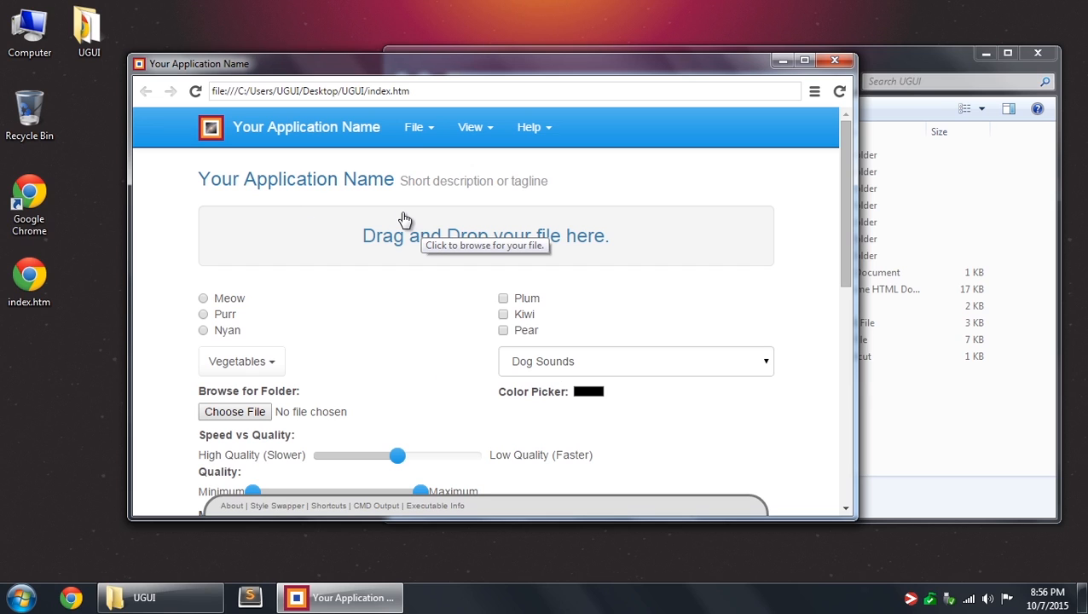
mouse_move(404, 212)
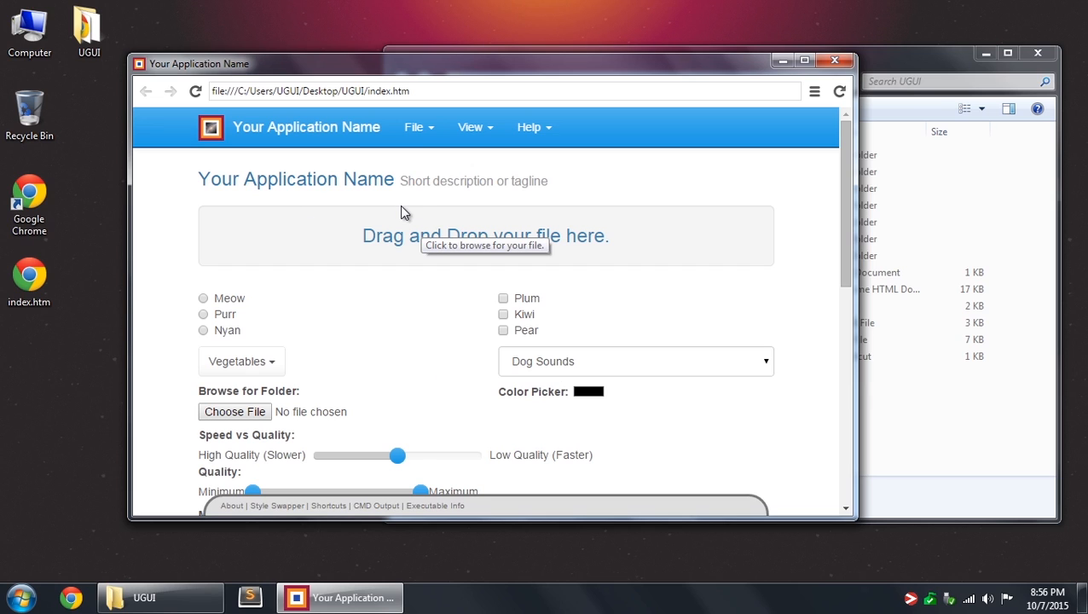
mouse_move(527, 293)
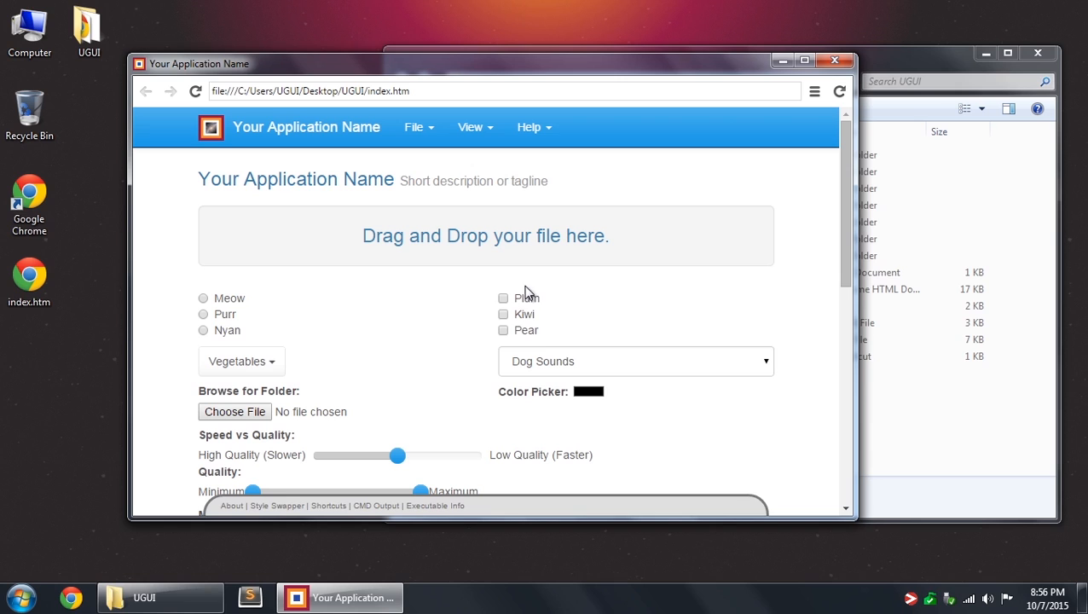
left_click(242, 361)
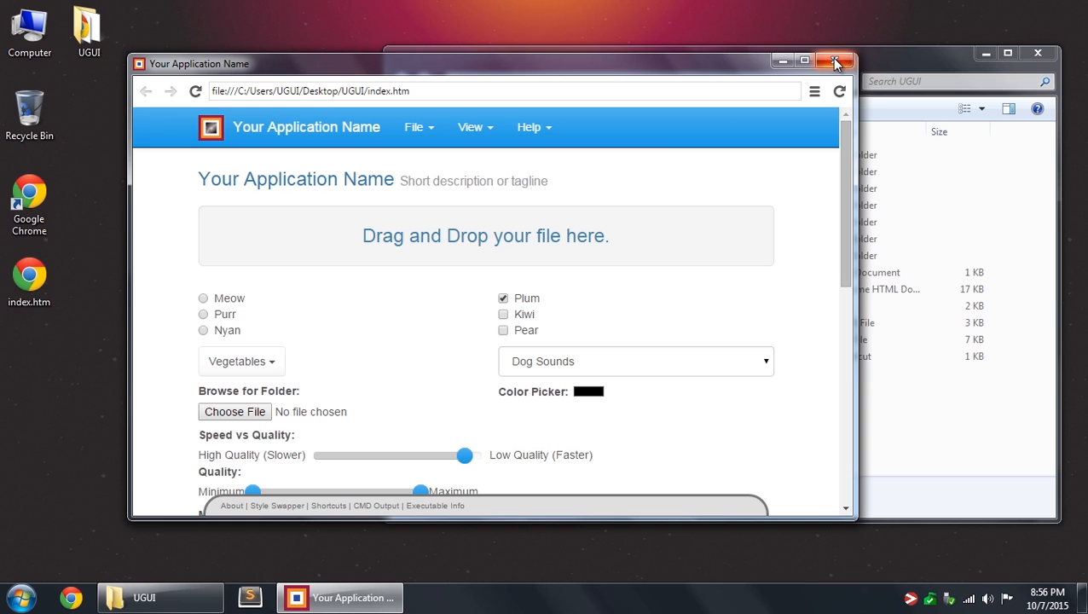
left_click(835, 62)
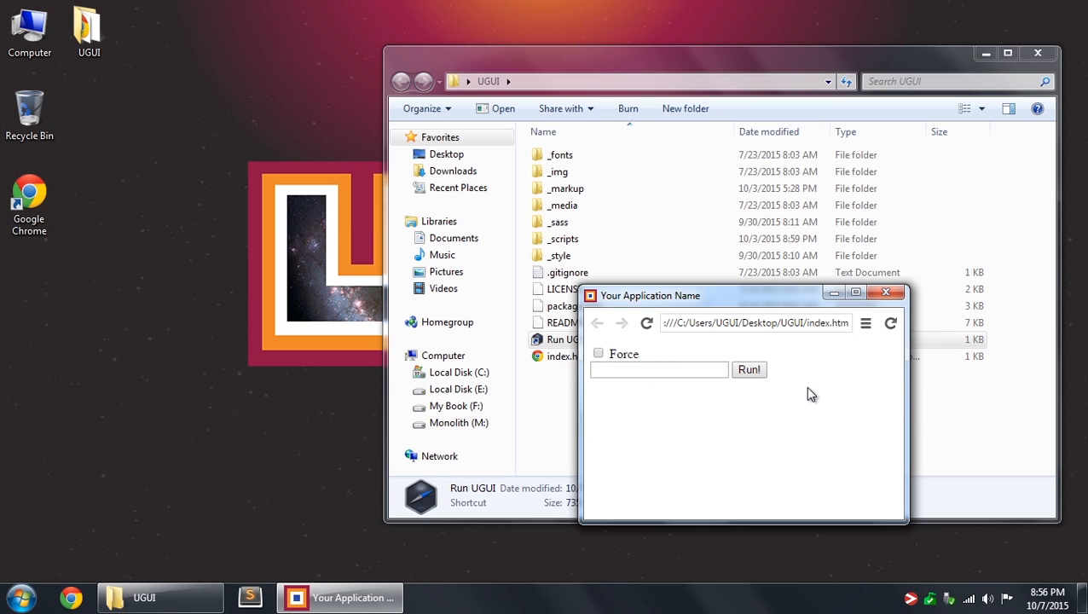
mouse_move(885, 293)
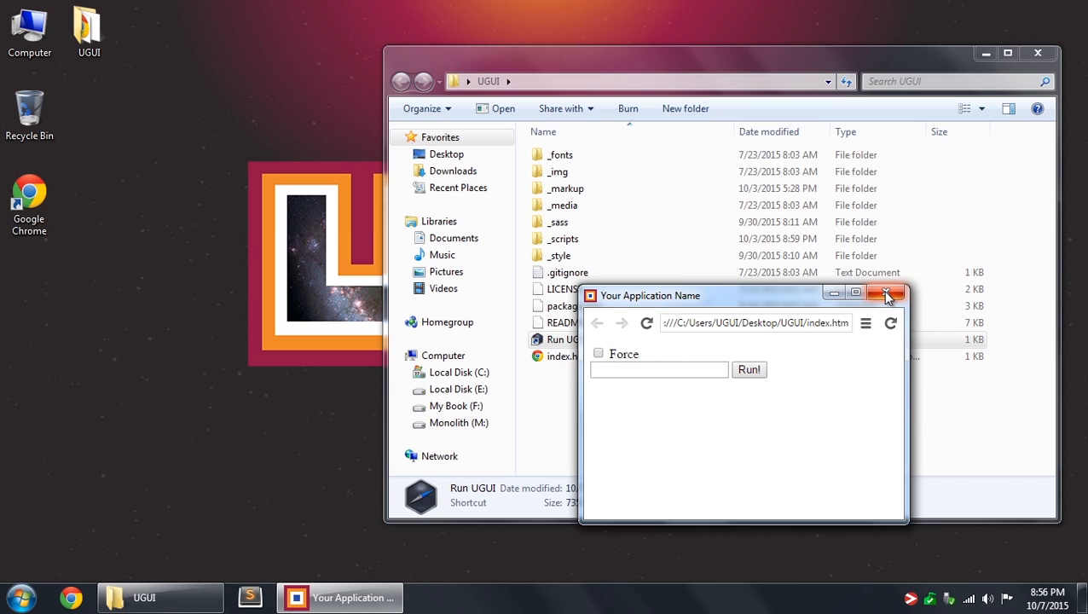
Close the simple Force and Run! app window and return to Sublime Text.
left_click(886, 293)
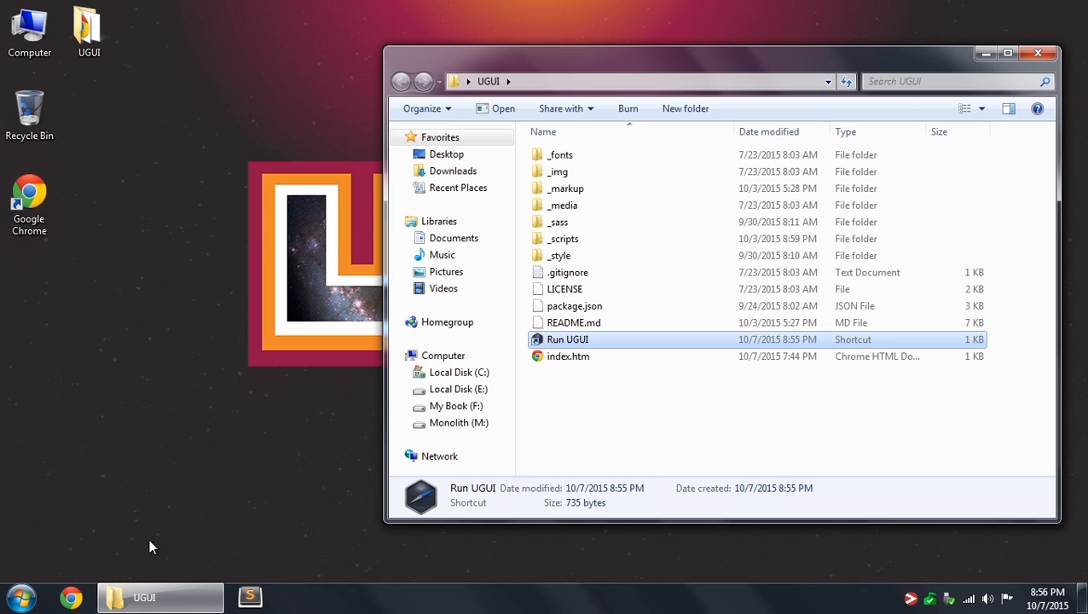
left_click(249, 596)
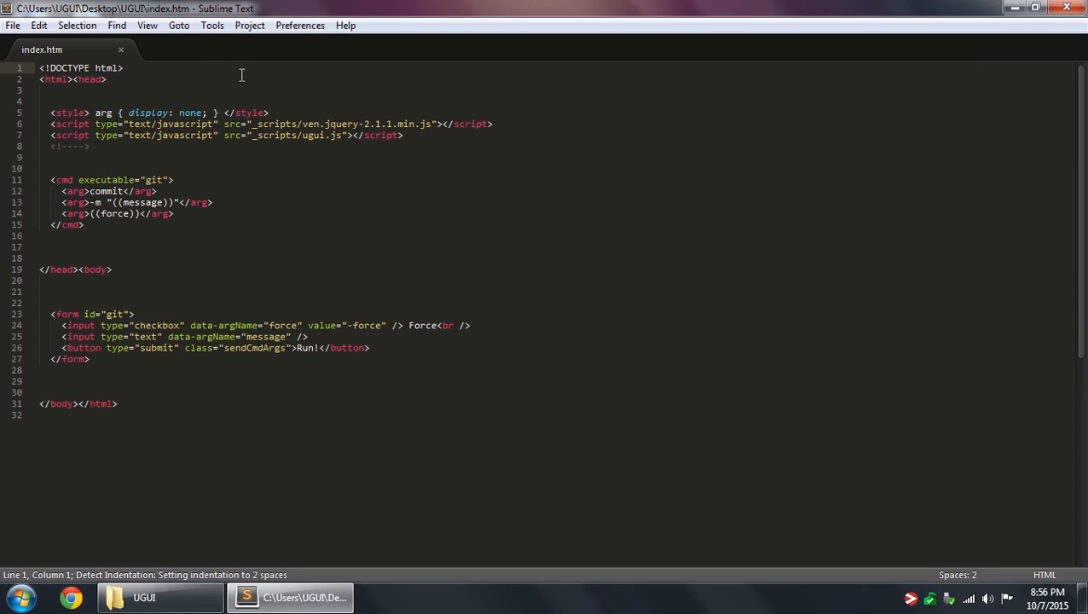
left_click(126, 68)
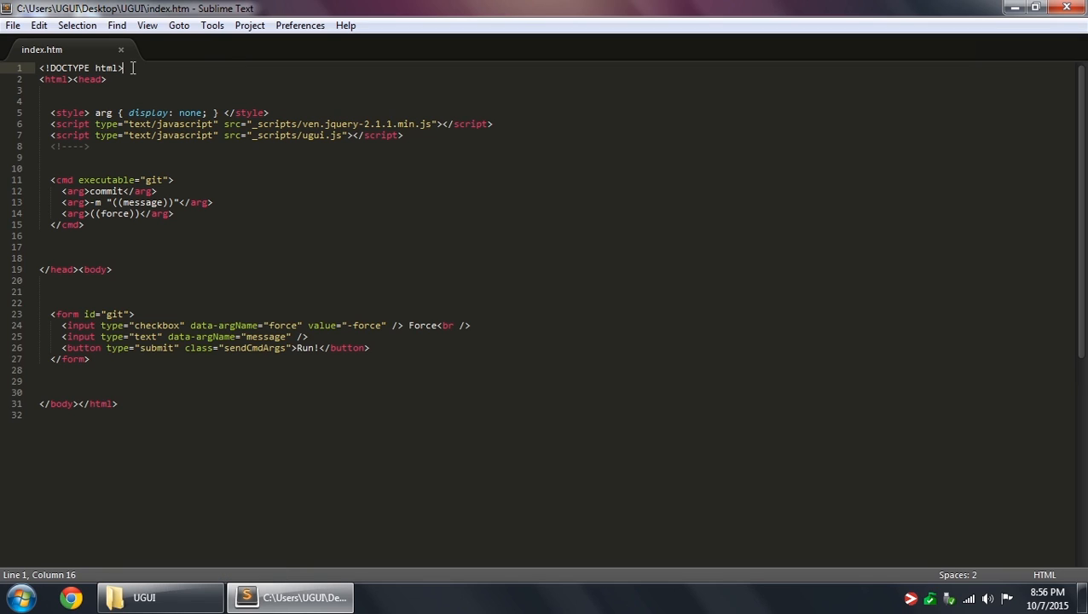
left_click(112, 269)
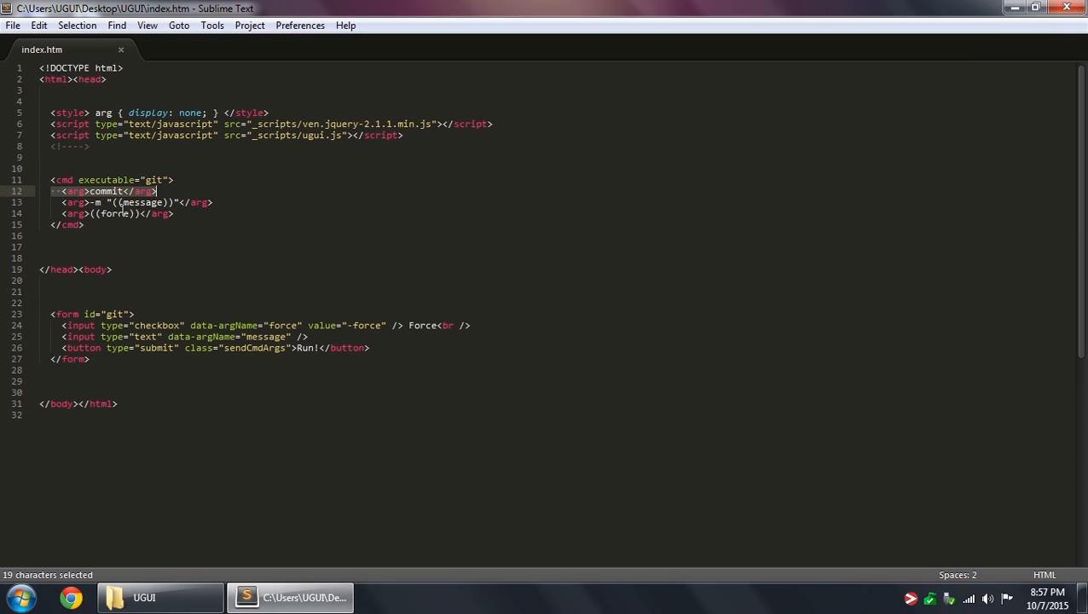
double_click(341, 123)
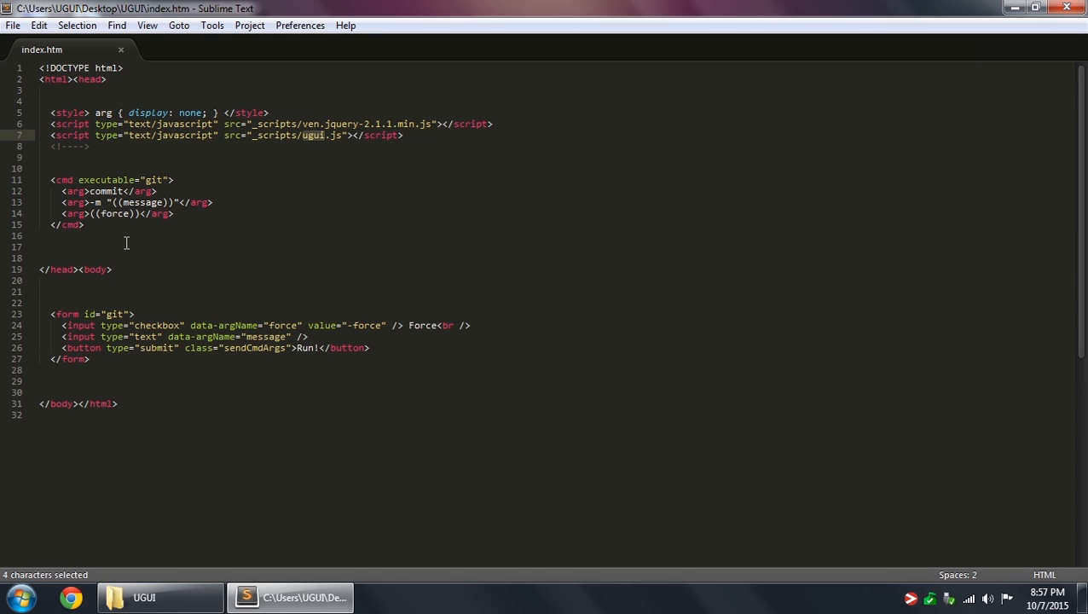
left_click(144, 230)
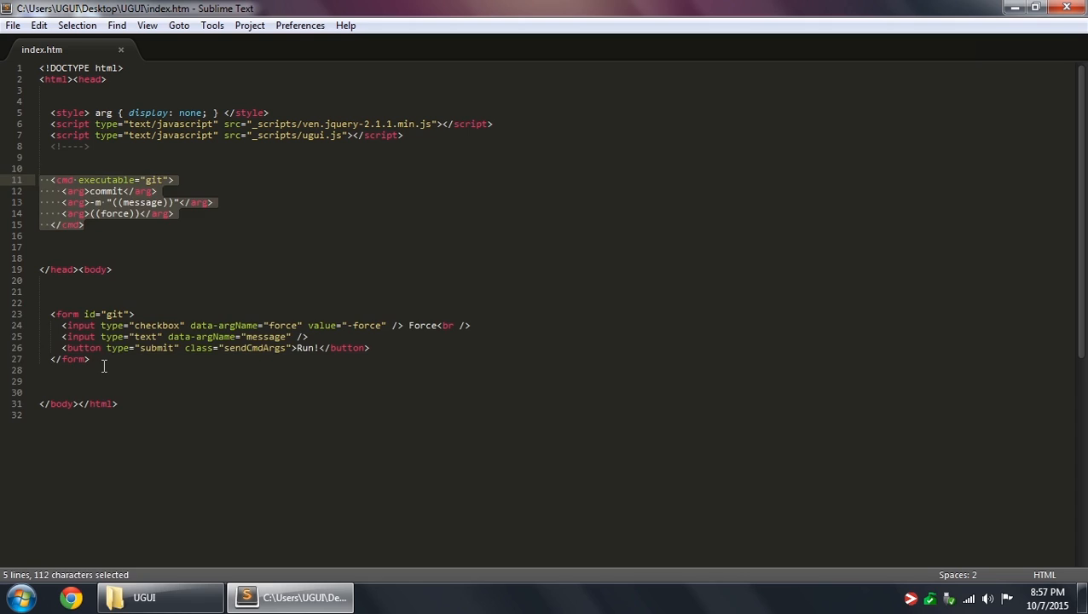
left_click(194, 290)
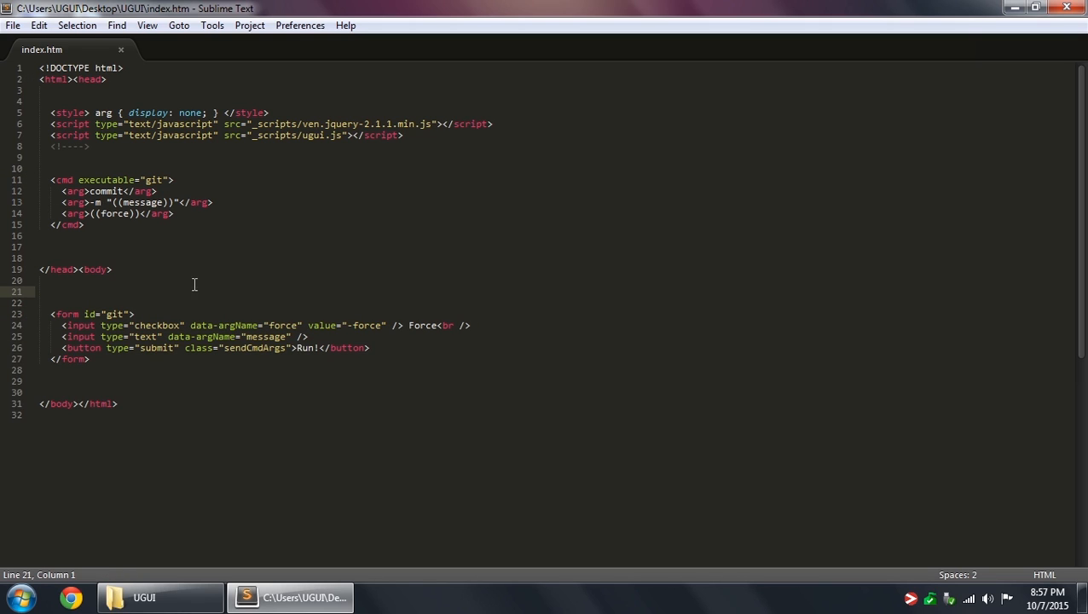
mouse_move(96, 314)
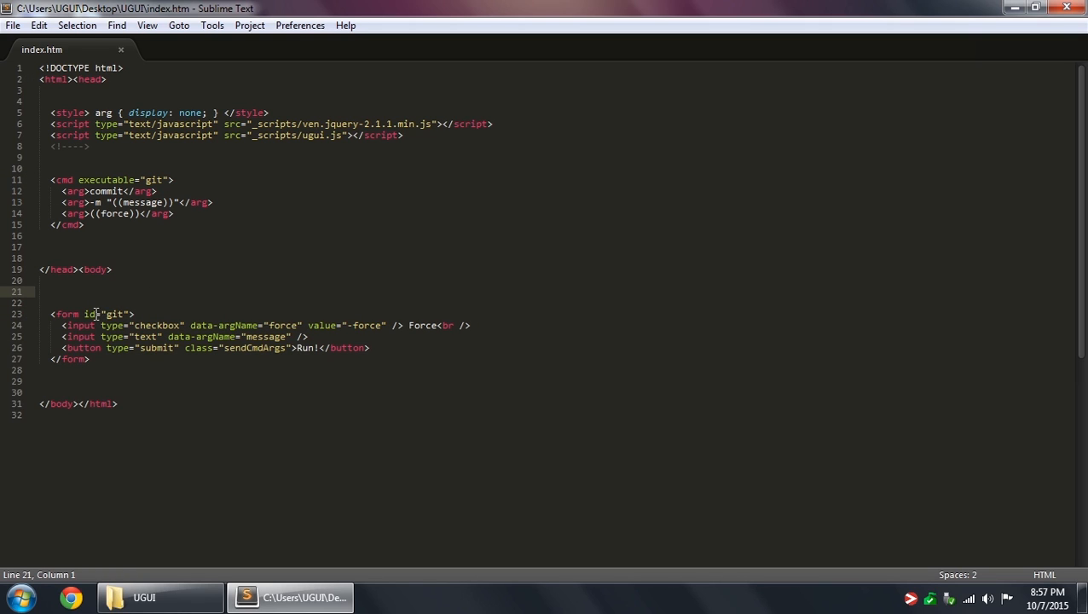
mouse_move(157, 179)
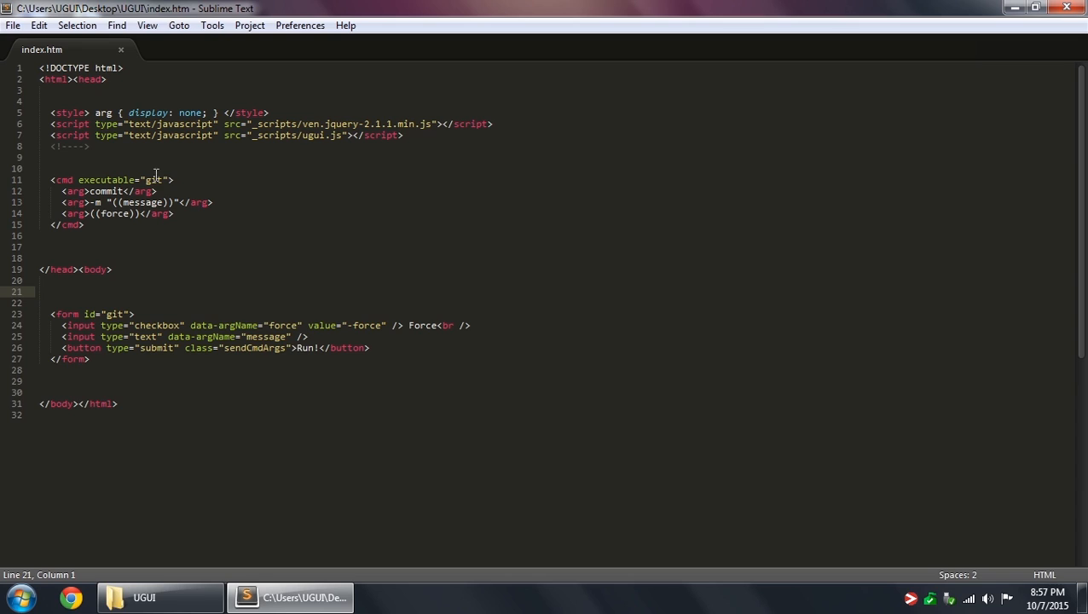
mouse_move(188, 175)
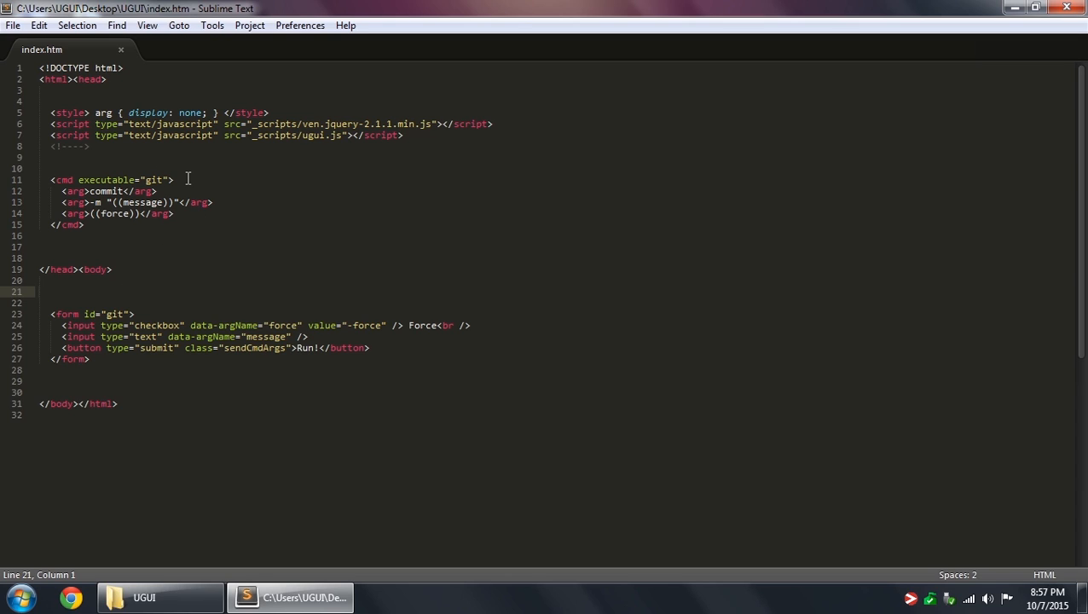
left_click(315, 348)
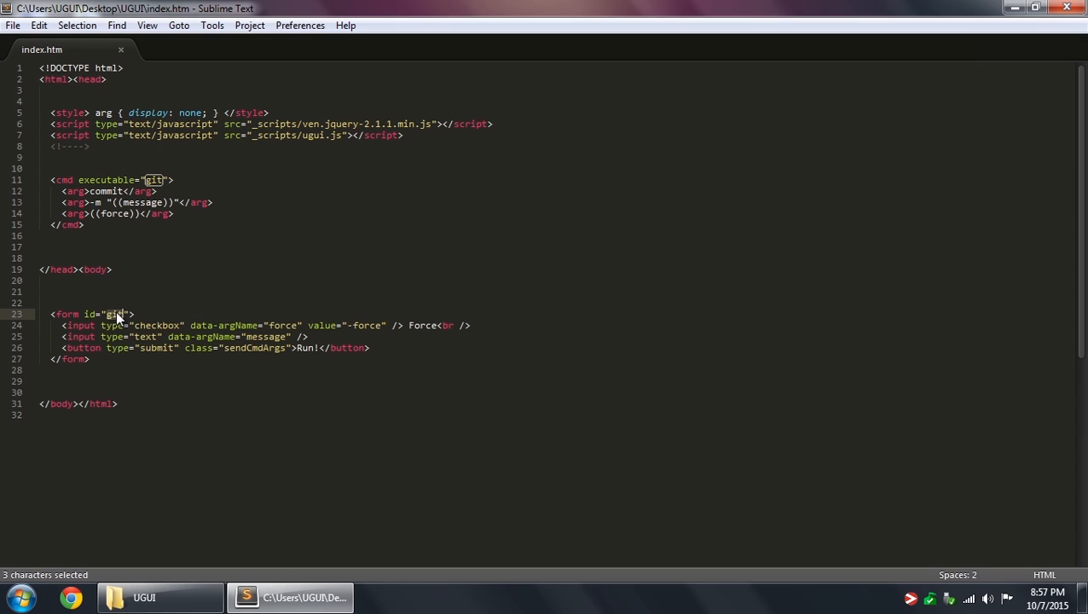
mouse_move(127, 174)
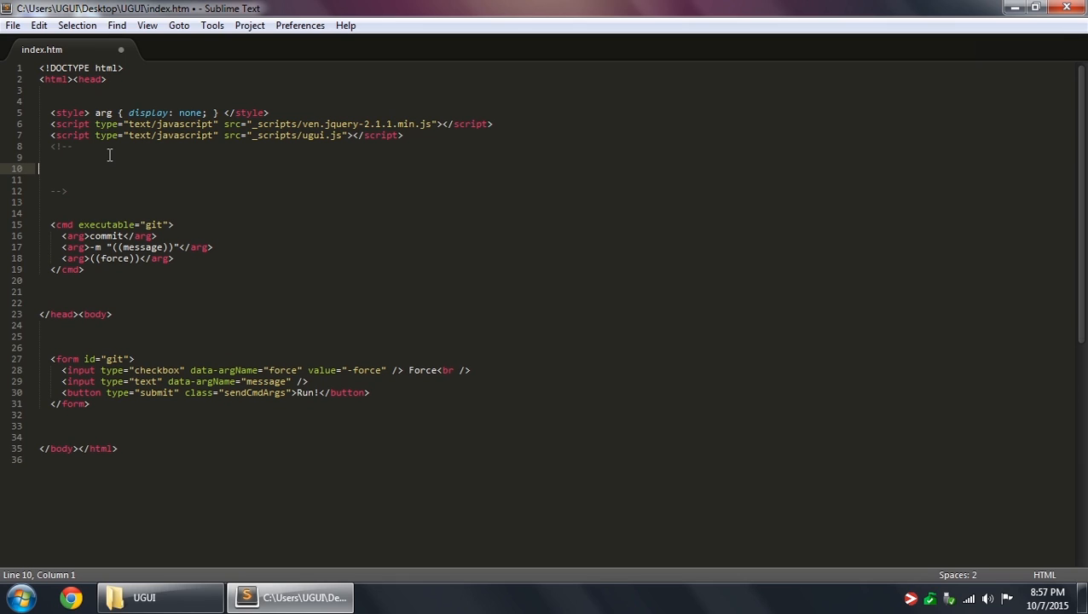
Type the commented example git commit -m "Some text", matching the ((message)) placeholder.
type("git")
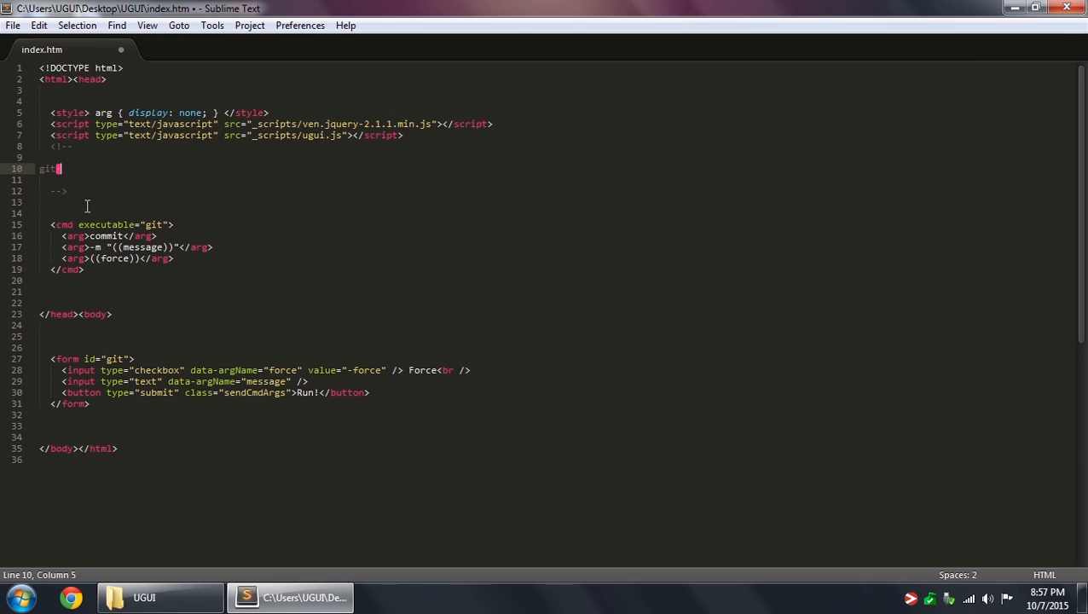
type("commit")
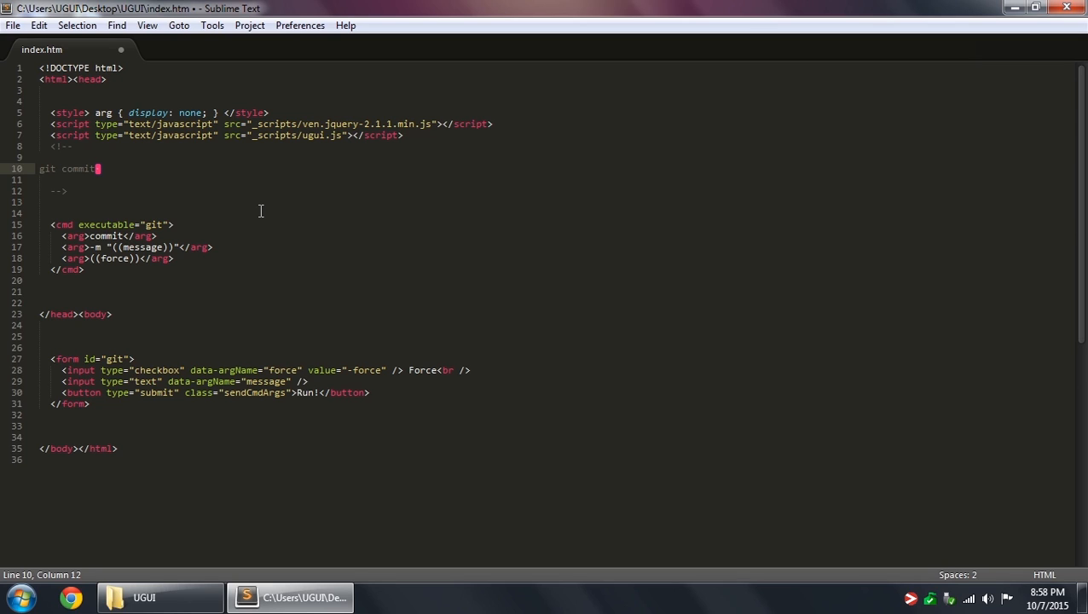
type("-m \"")
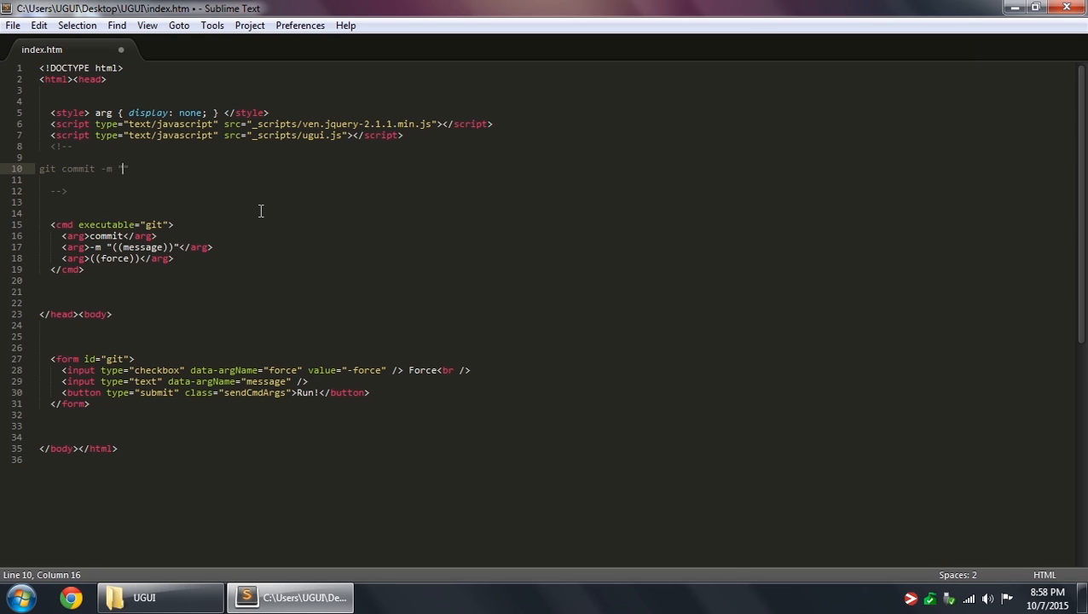
type("\"")
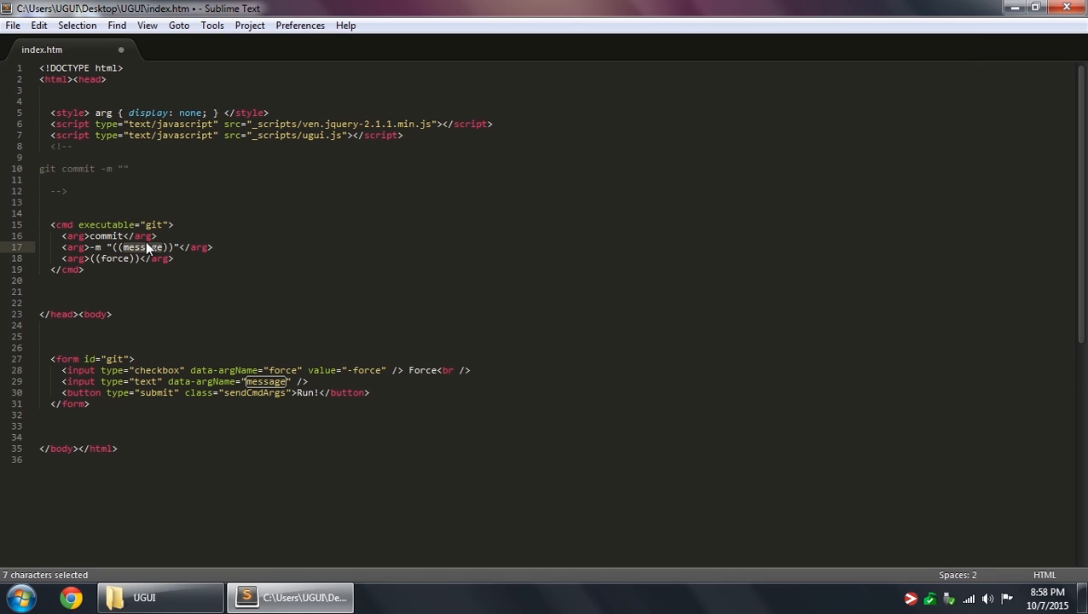
mouse_move(136, 247)
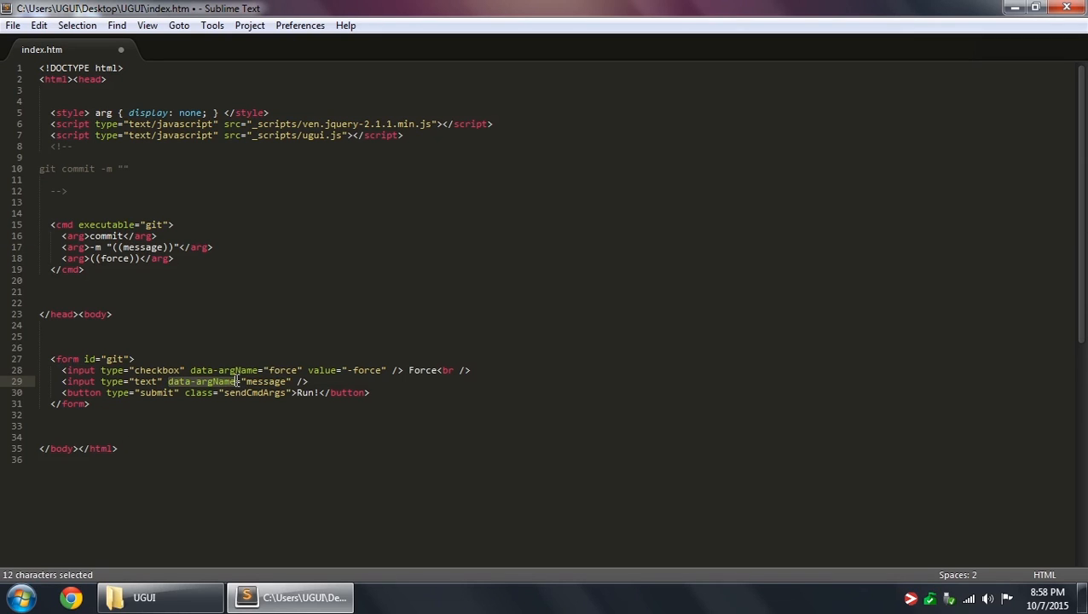
left_click_drag(242, 382, 292, 382)
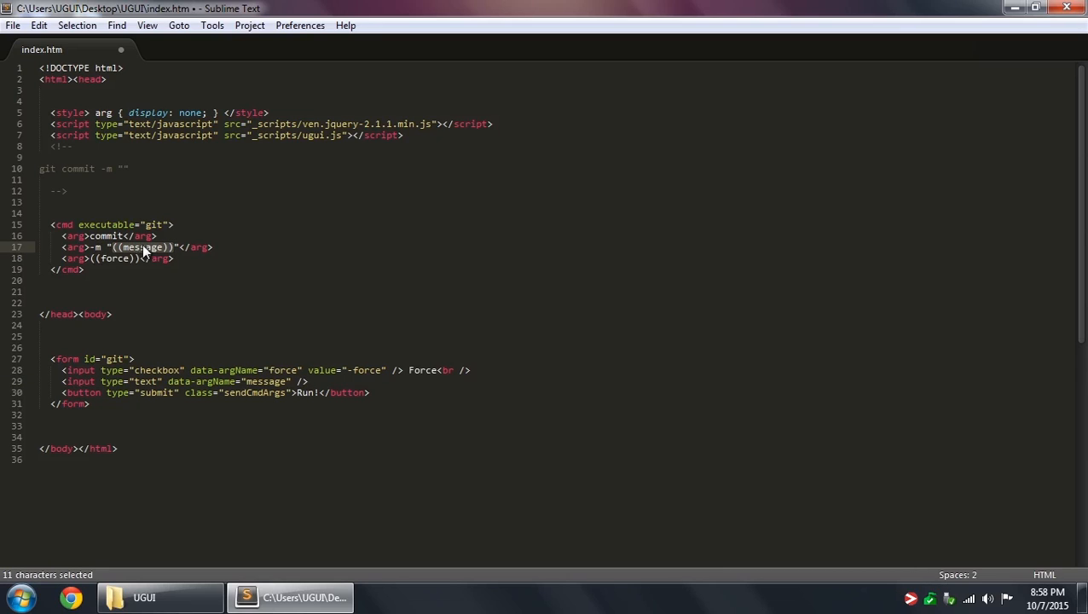
mouse_move(297, 378)
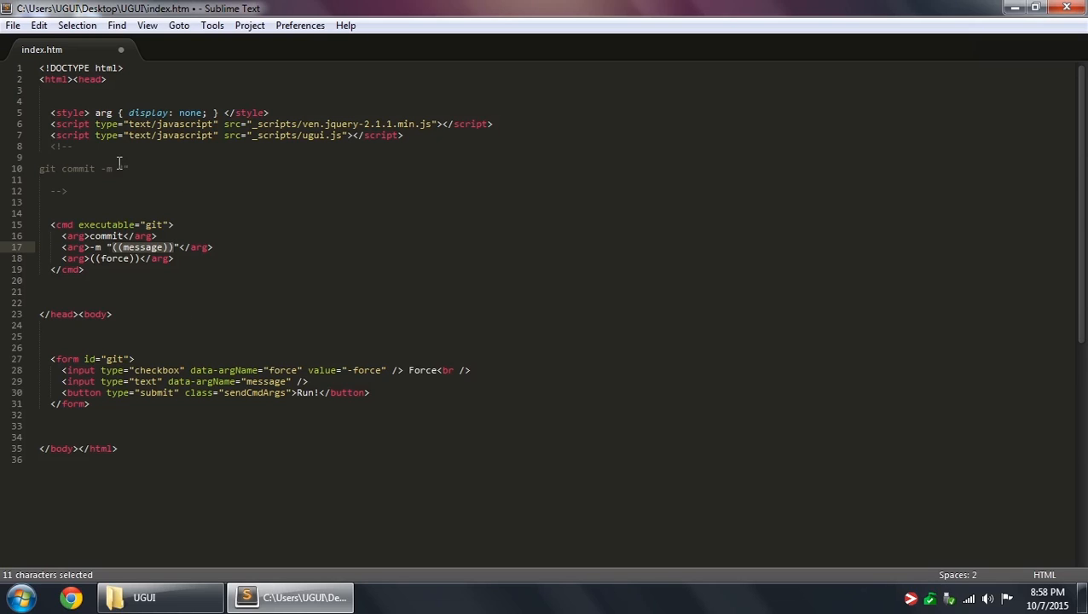
type("s")
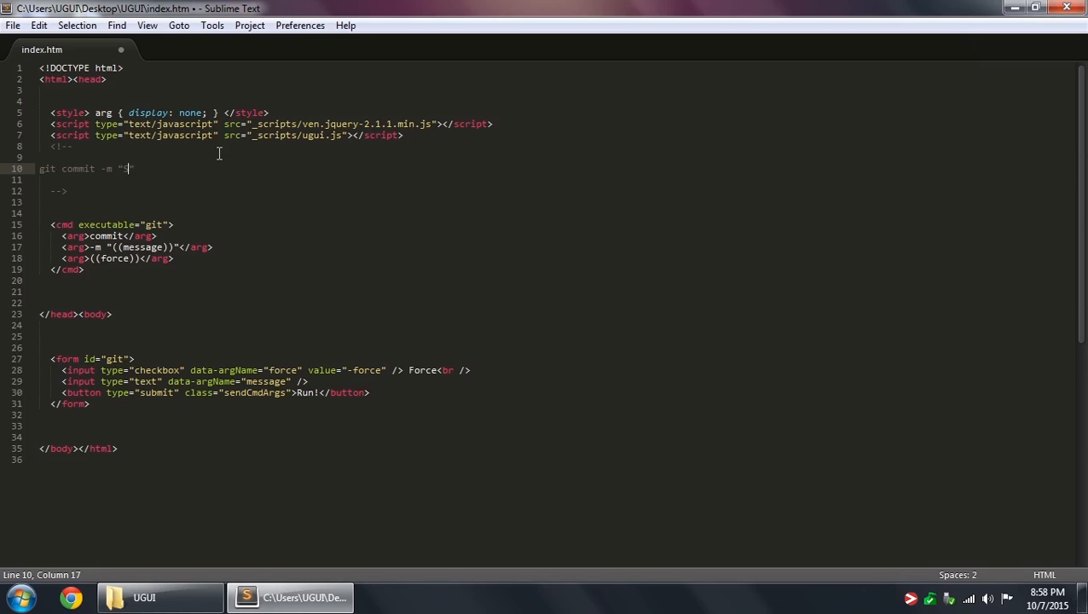
type("Some text")
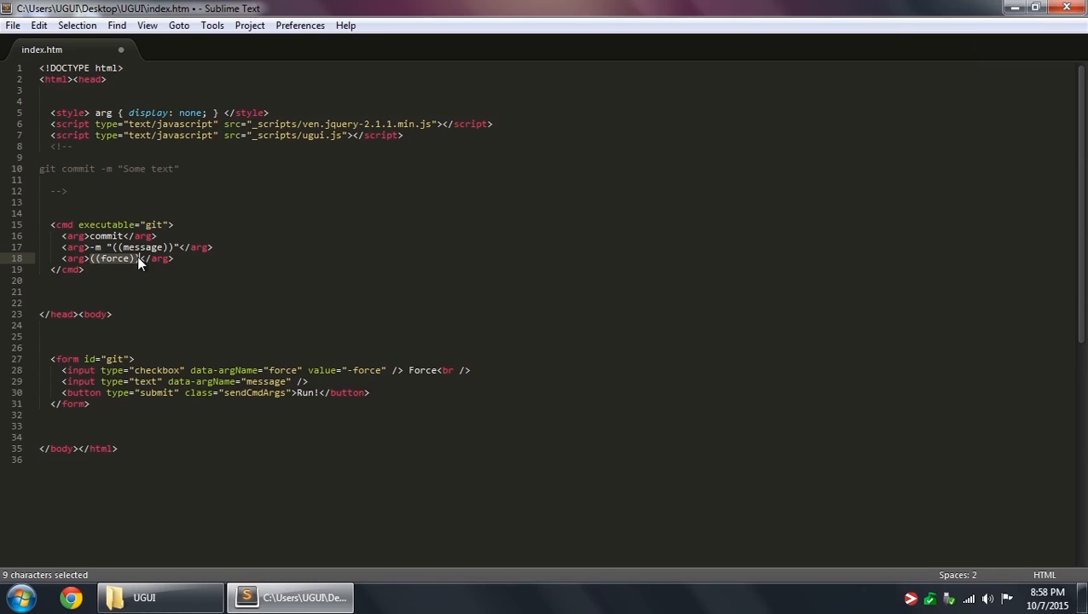
Append -force to the example, matching the ((force)) checkbox placeholder.
double_click(279, 370)
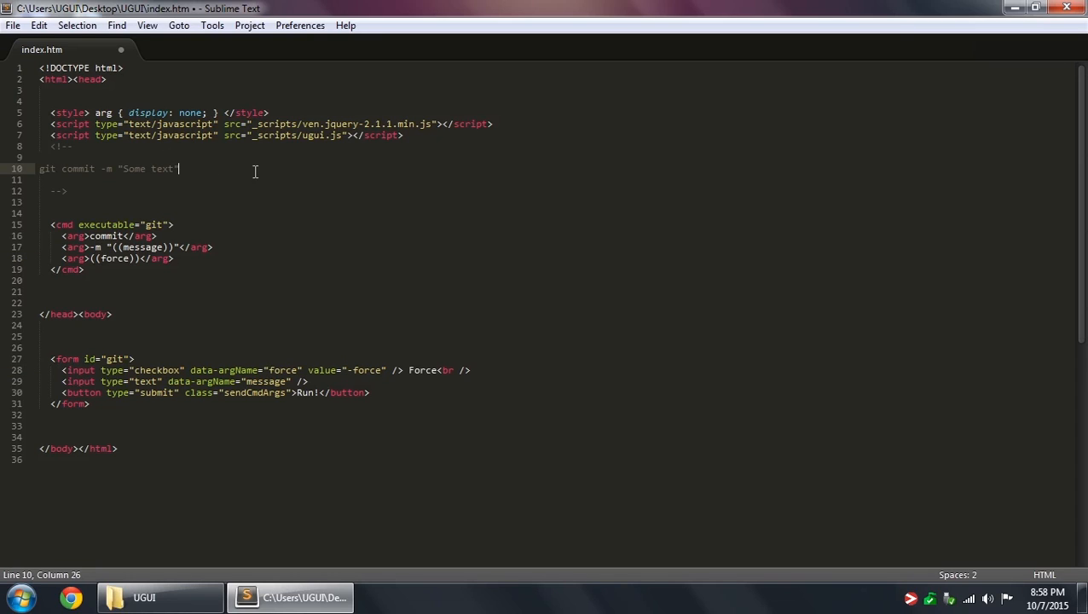
type("-fo")
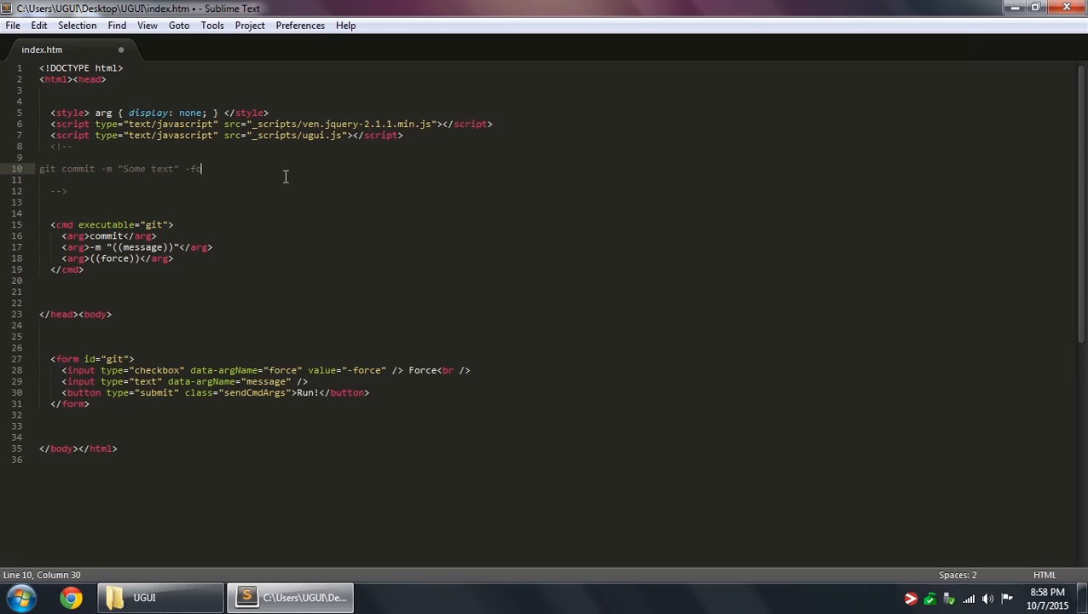
type("rce")
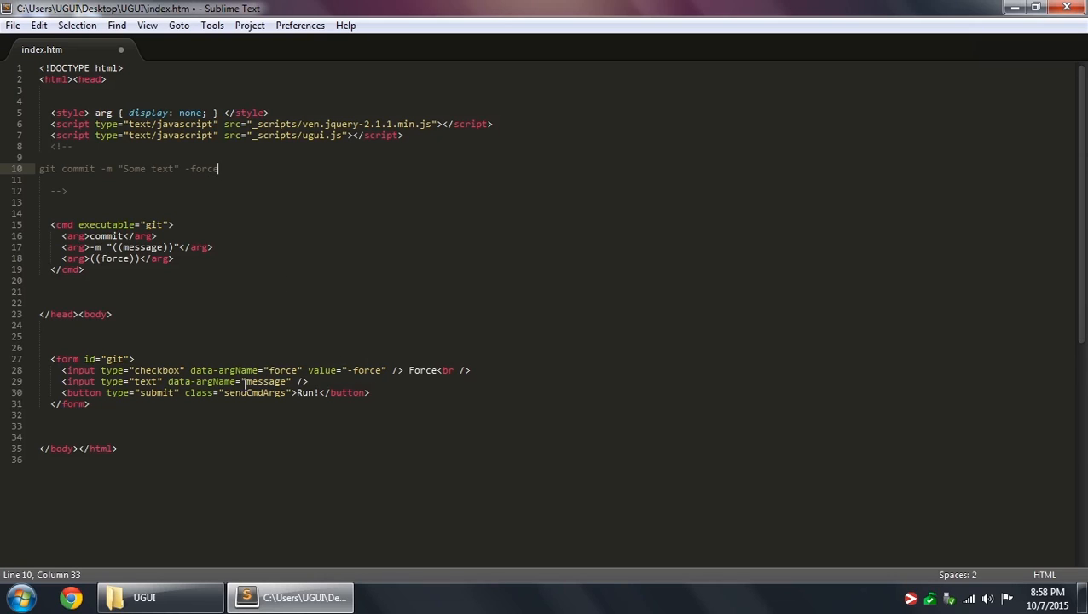
double_click(358, 368)
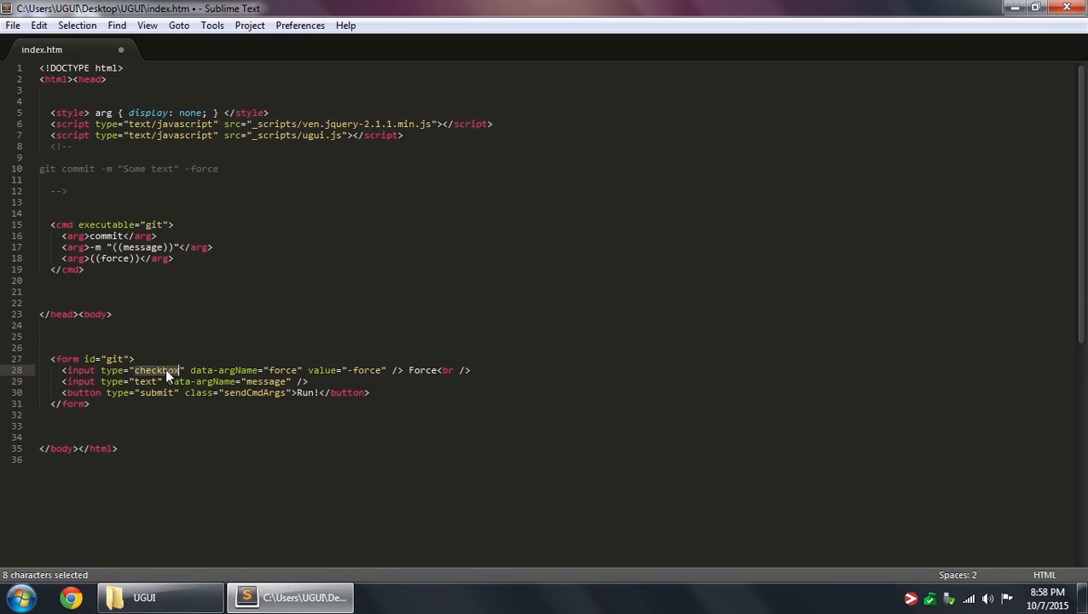
mouse_move(162, 348)
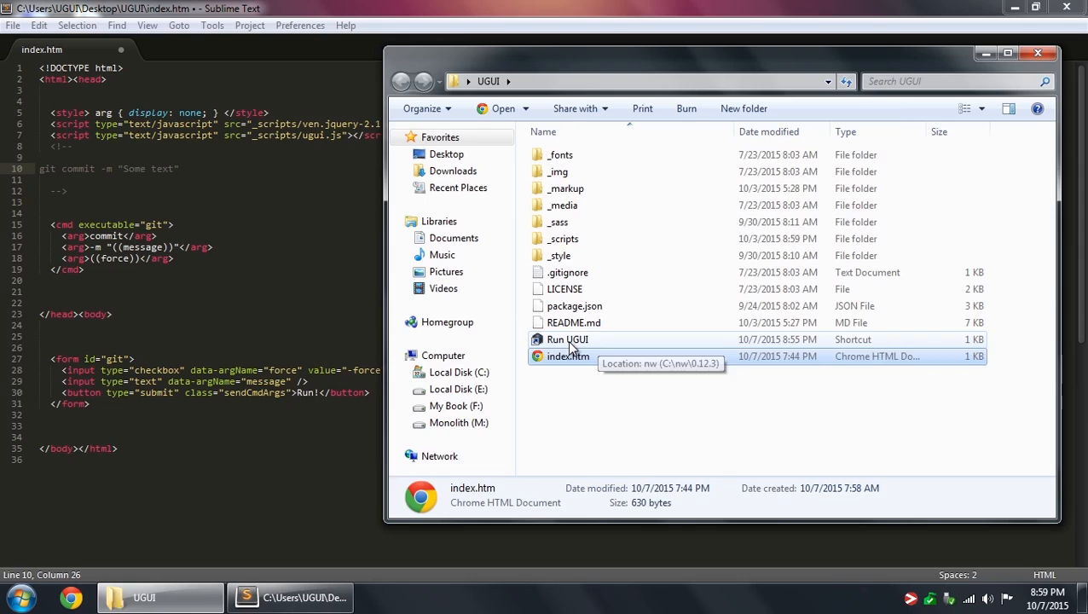
Launch the app via Run UGUI and retype -force at the end of the example comment.
double_click(570, 357)
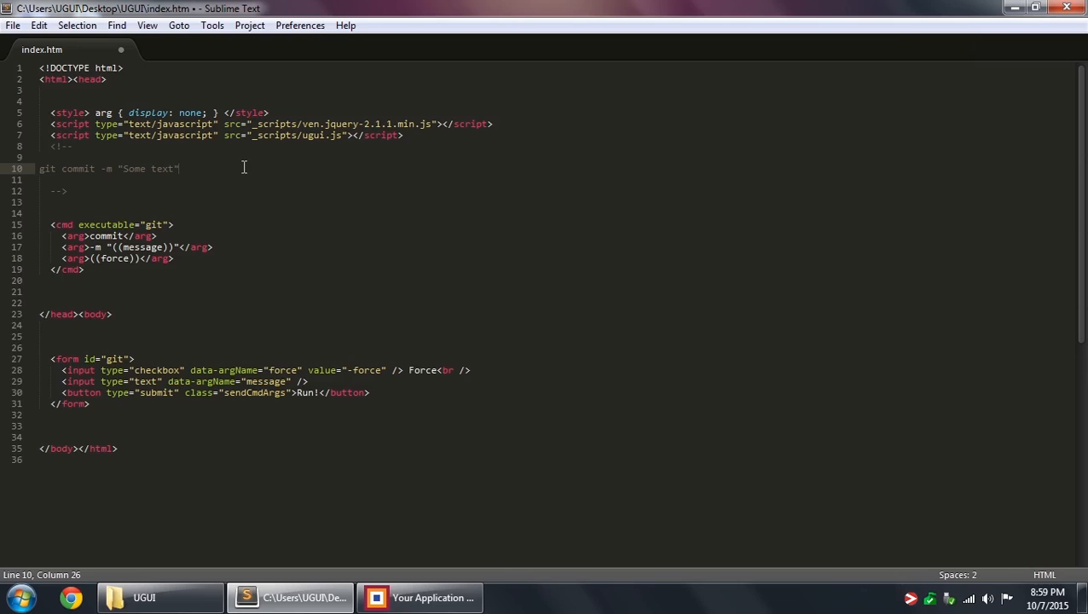
type("-force")
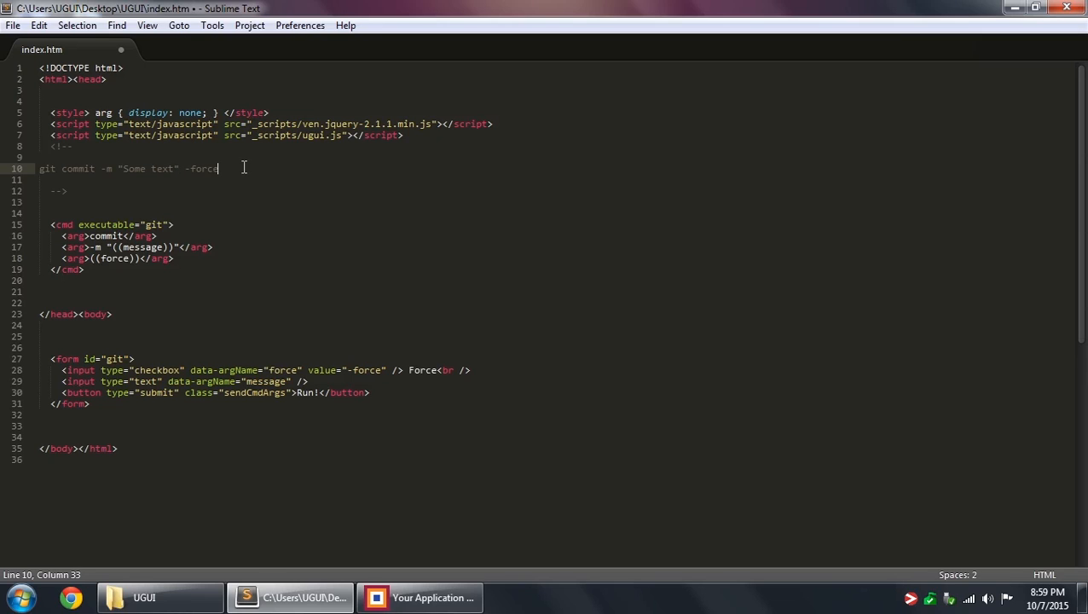
left_click(433, 597)
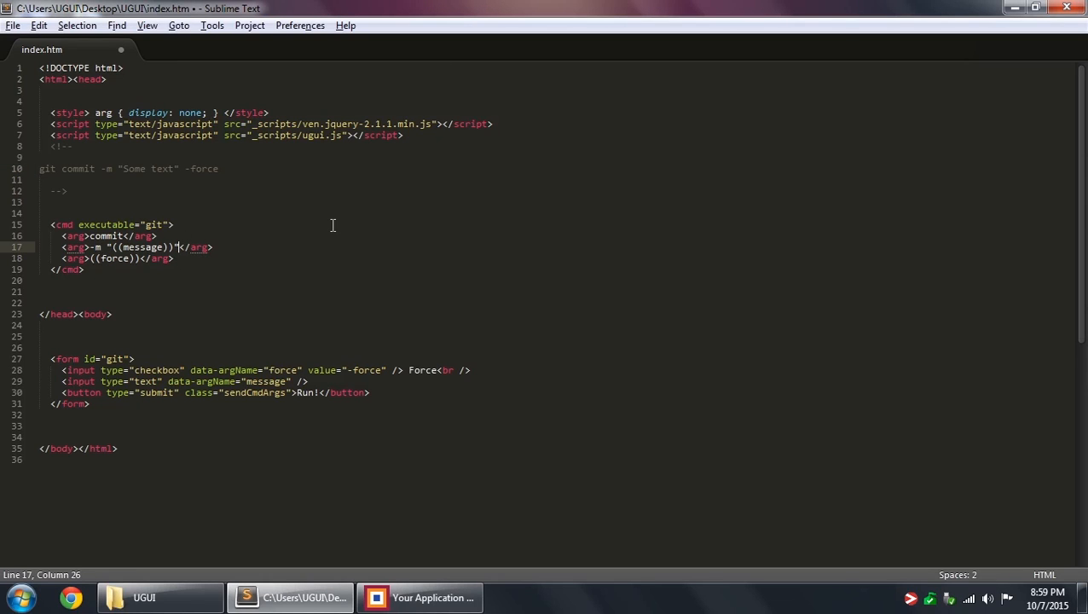
left_click_drag(178, 247, 89, 259)
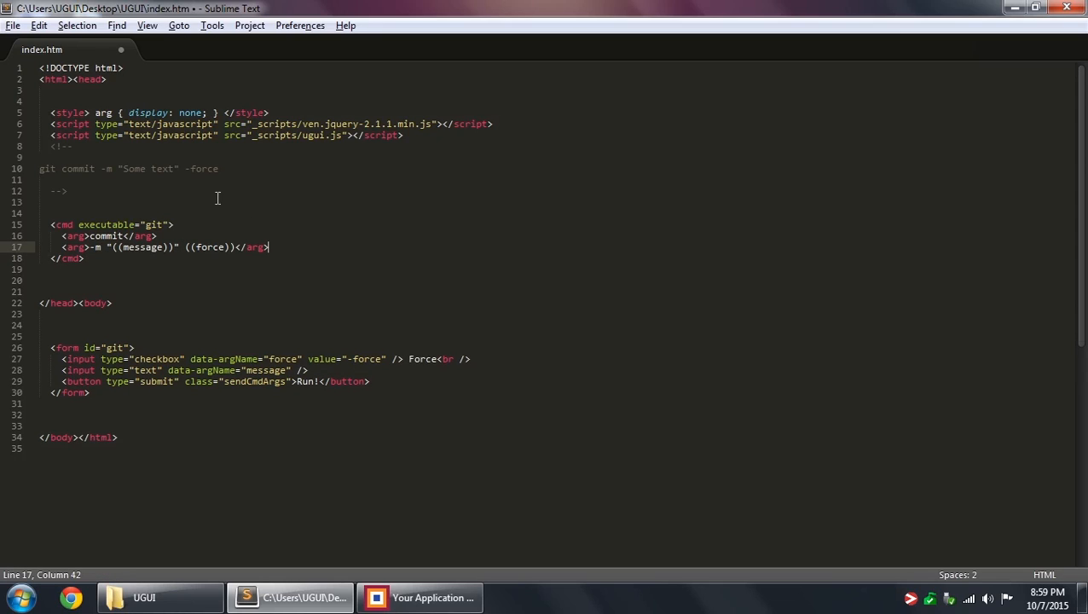
mouse_move(423, 358)
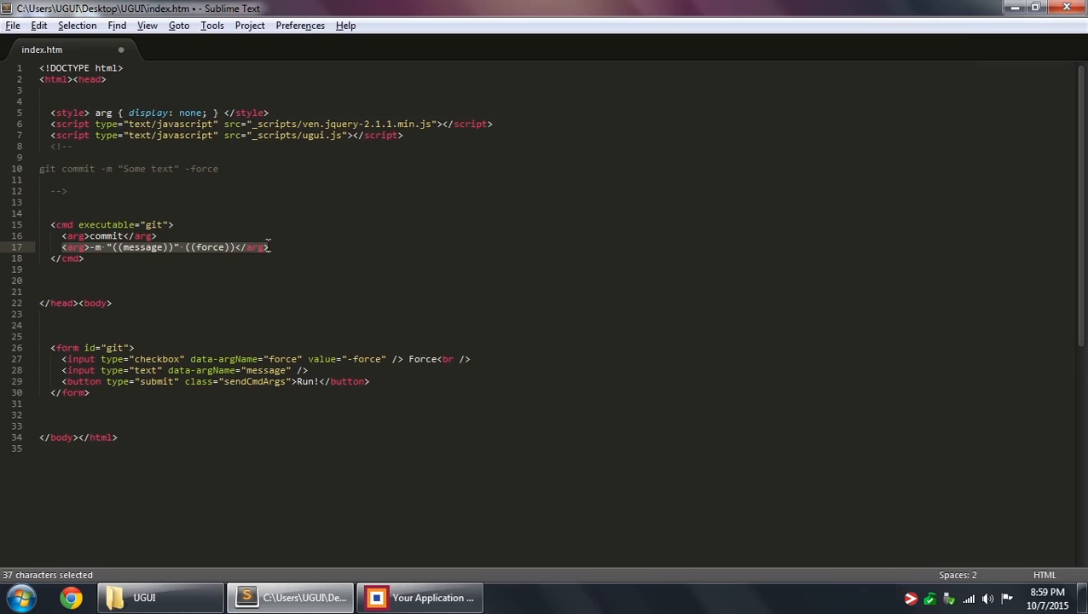
left_click(95, 247)
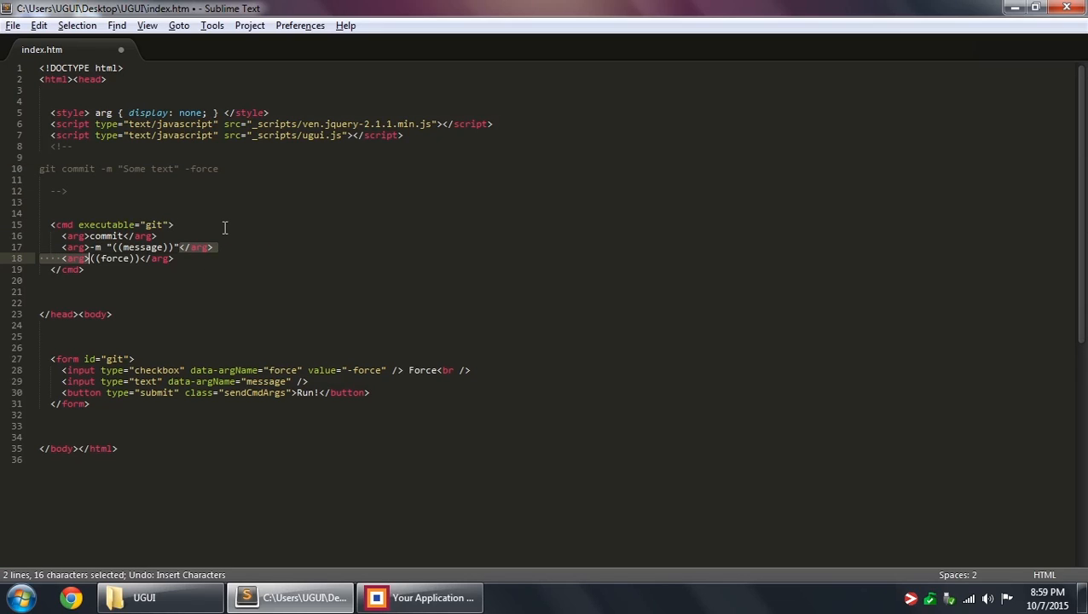
left_click(215, 246)
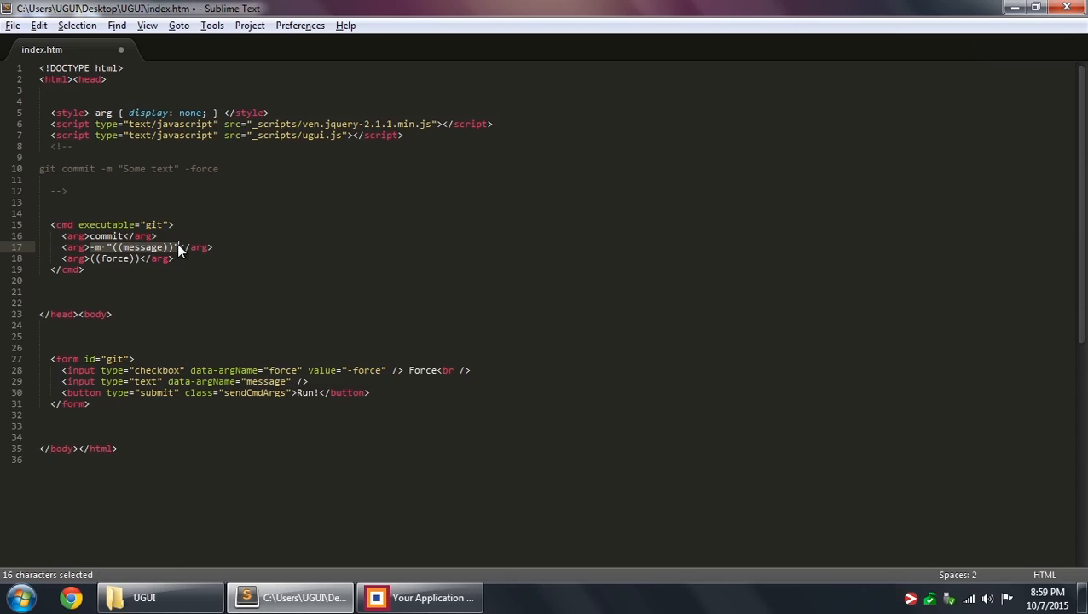
Add required="required" to the message input after data-argName="message".
left_click(287, 382)
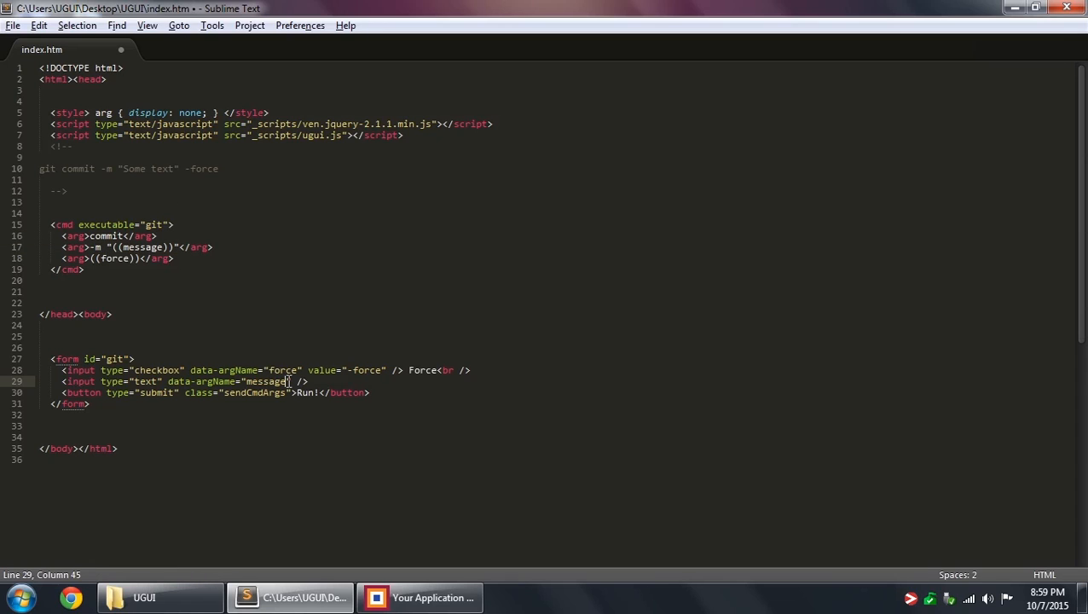
type("red")
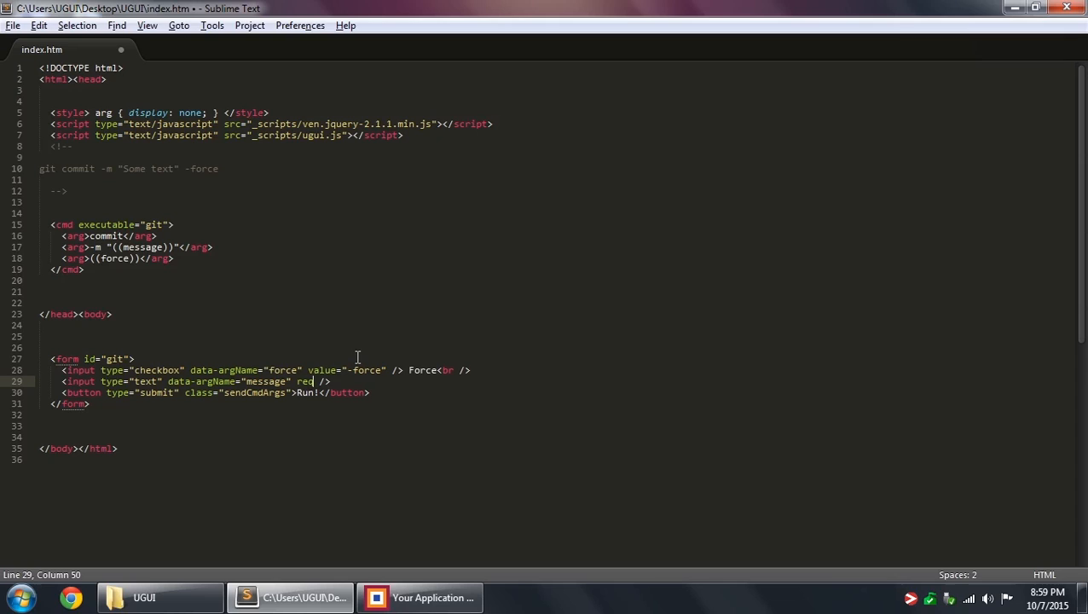
type("ired=\"requ")
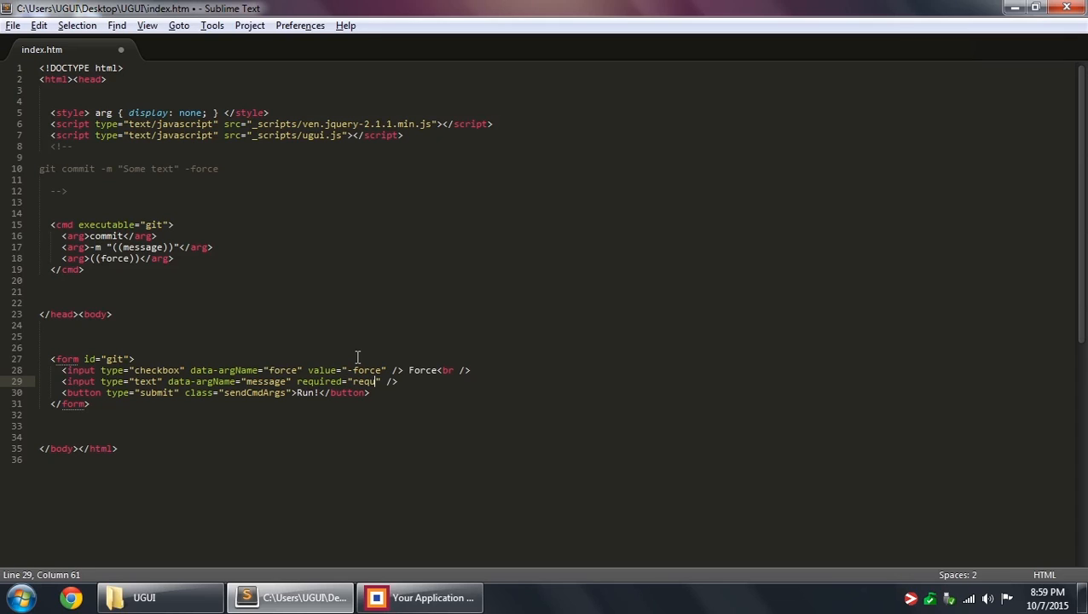
type("ired")
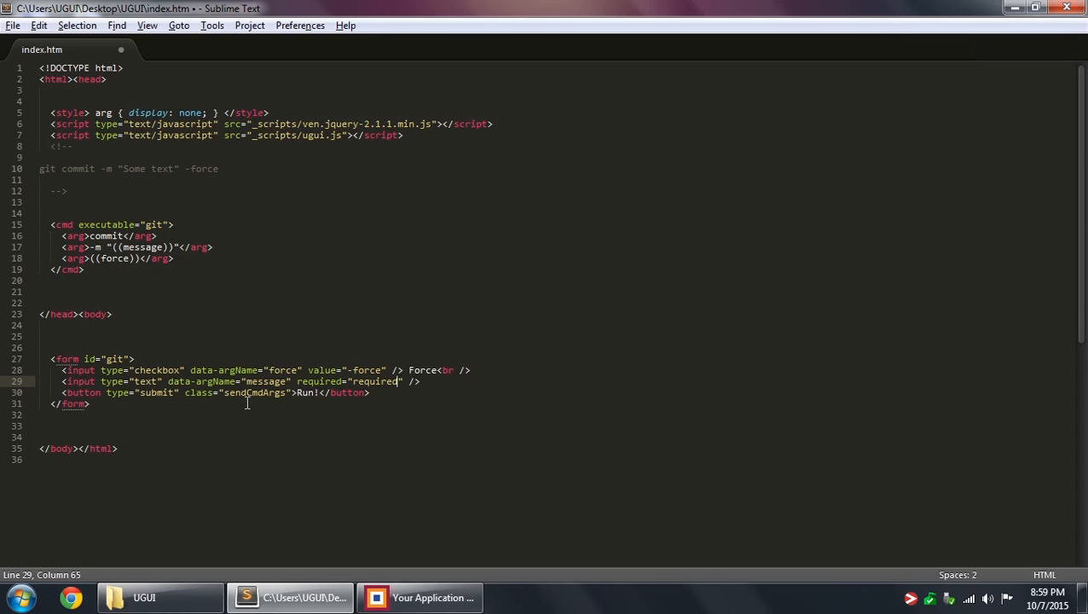
double_click(254, 392)
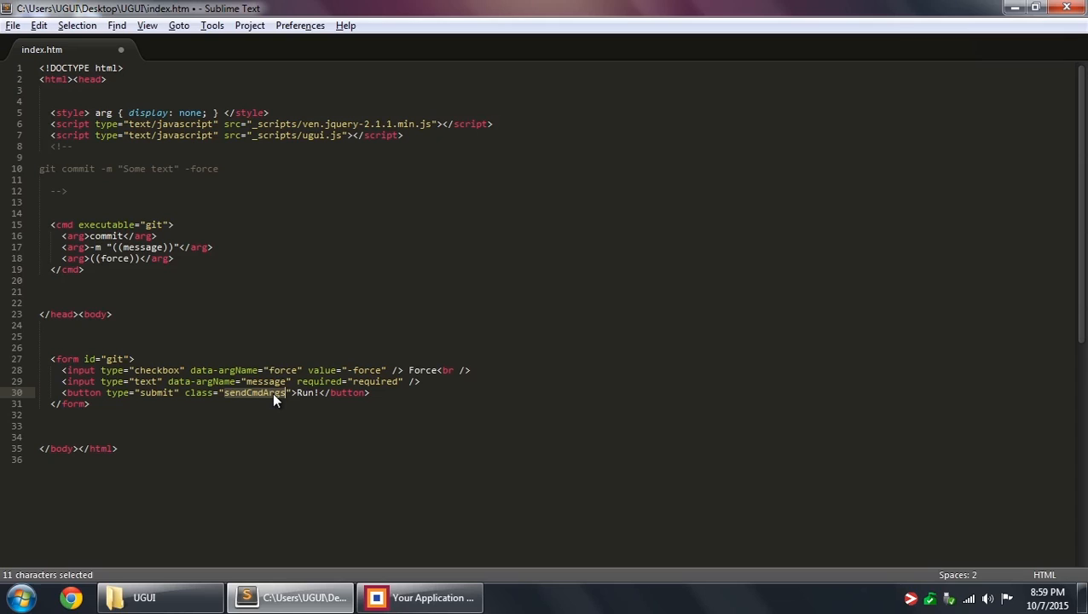
mouse_move(300, 382)
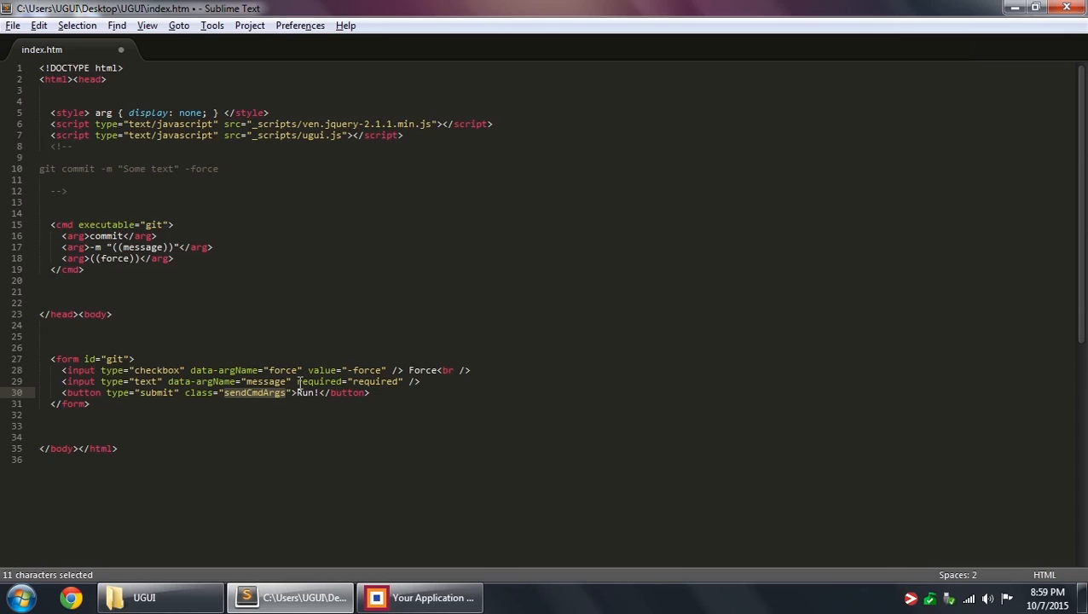
left_click(249, 382)
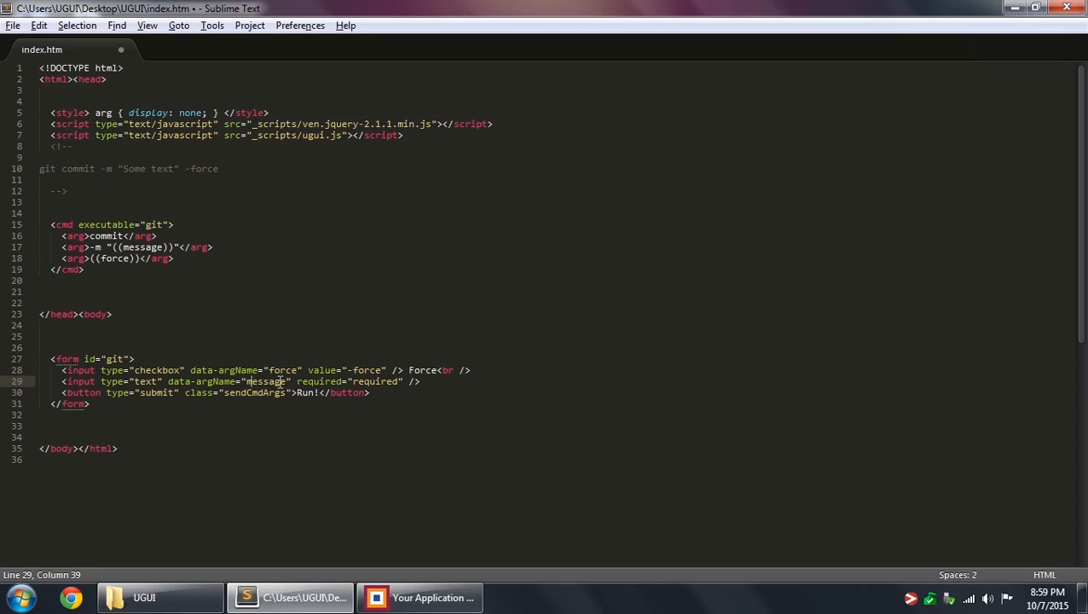
mouse_move(208, 303)
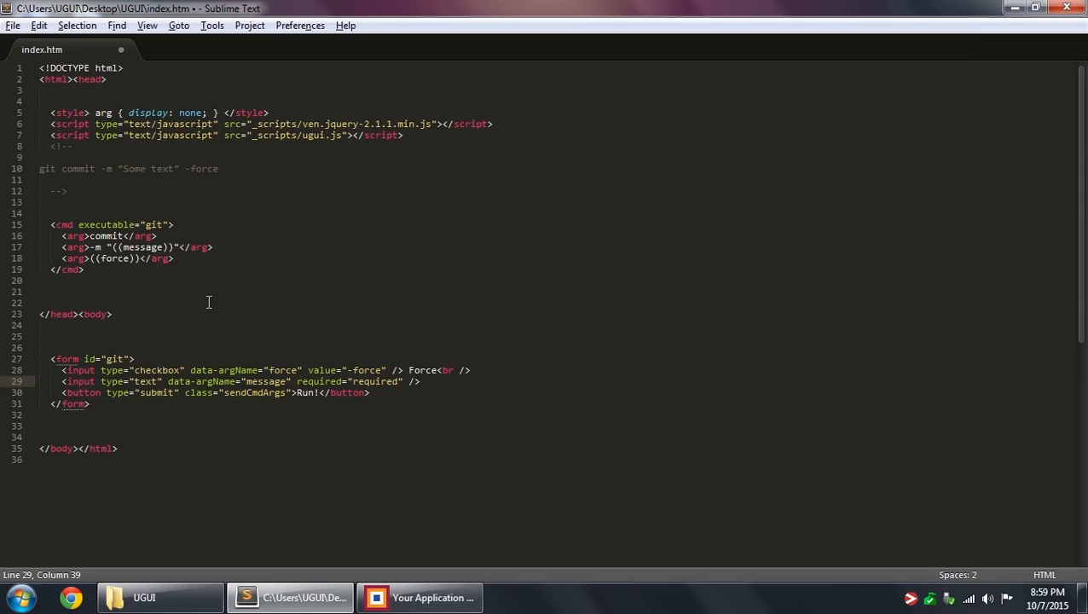
left_click(191, 292)
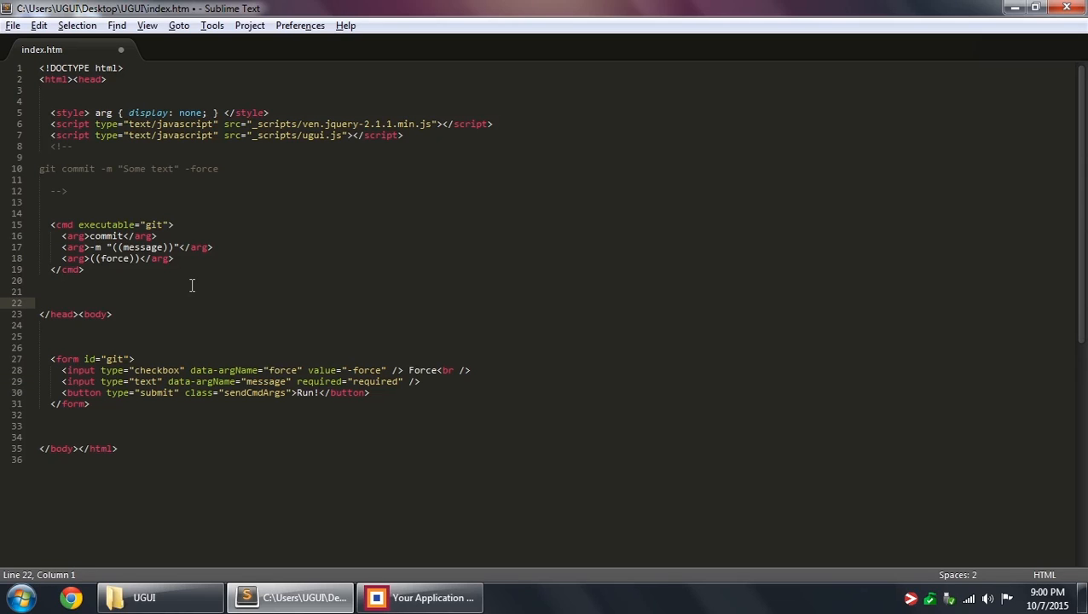
left_click_drag(51, 358, 89, 402)
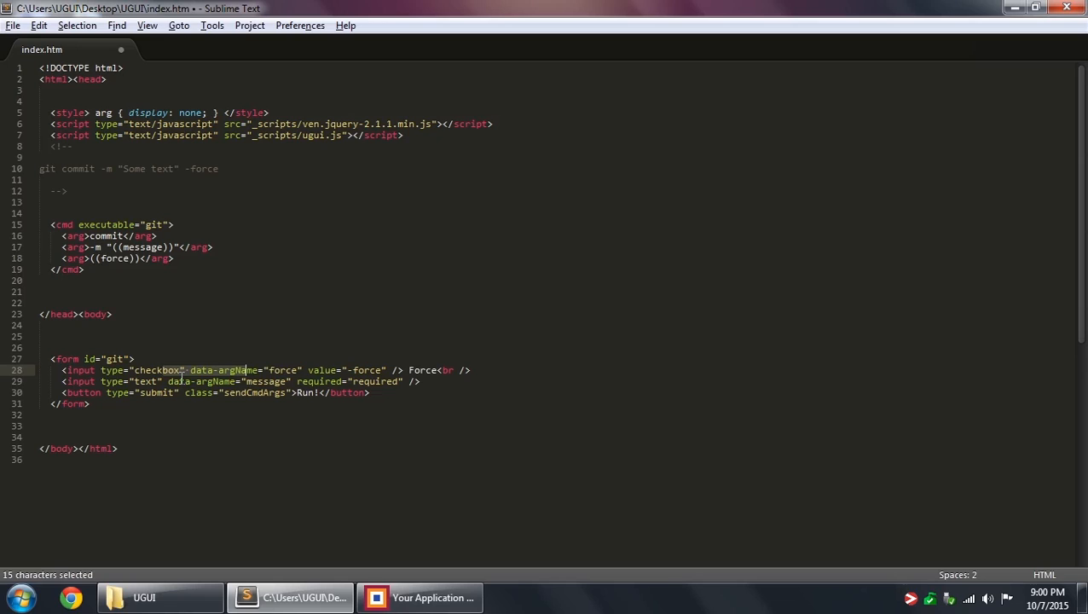
left_click(121, 235)
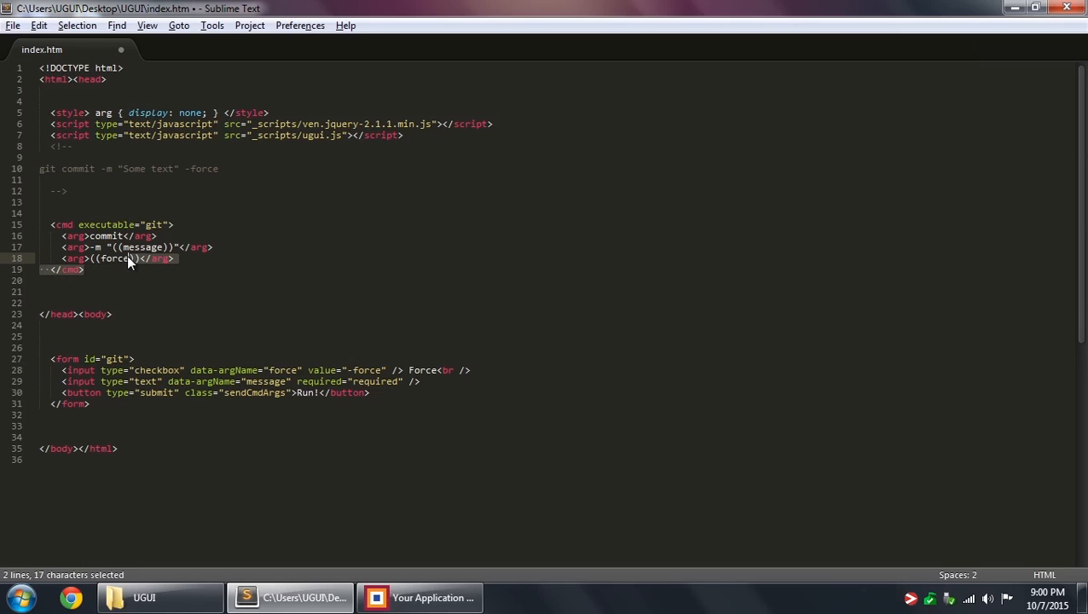
left_click(143, 259)
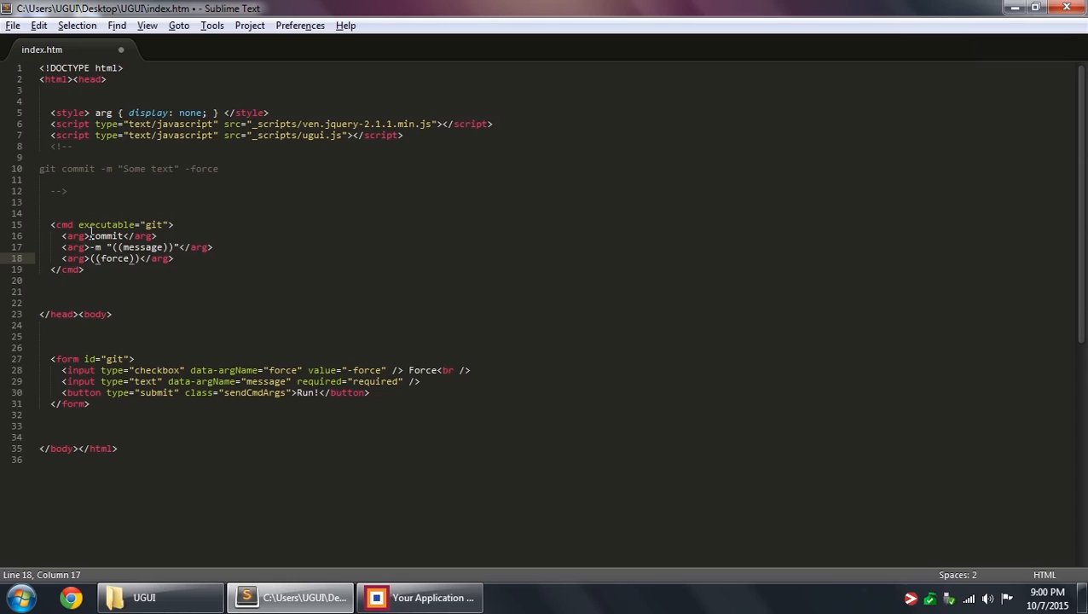
left_click(141, 341)
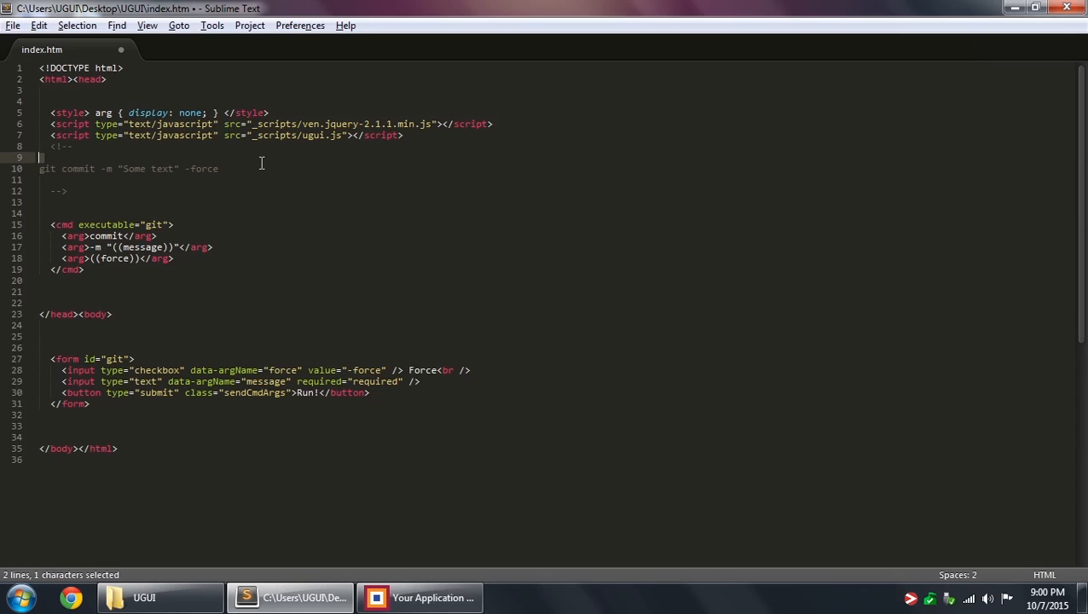
left_click(219, 168)
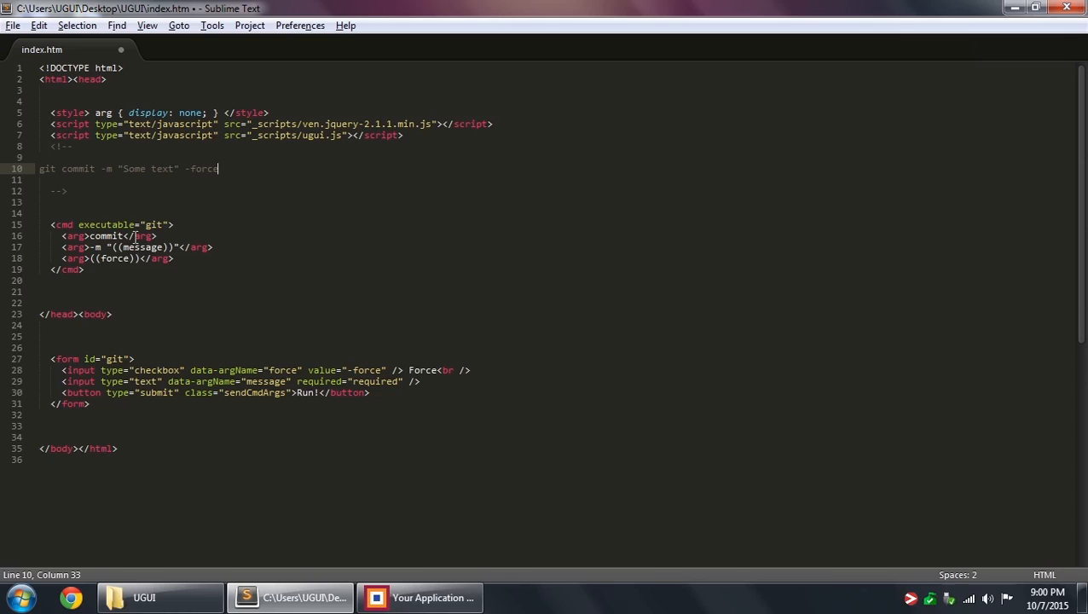
mouse_move(88, 257)
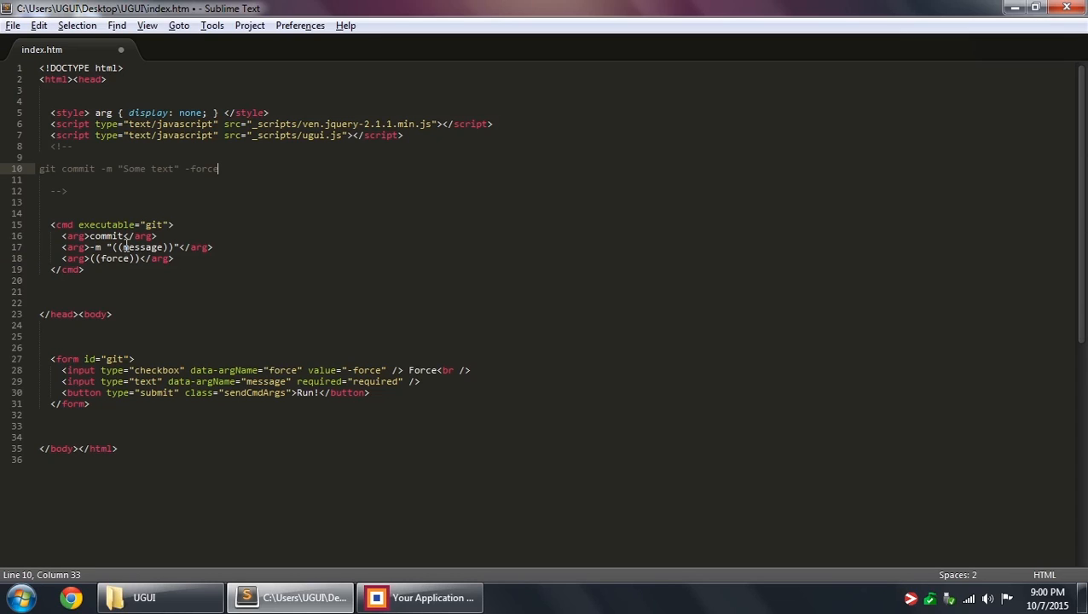
double_click(109, 235)
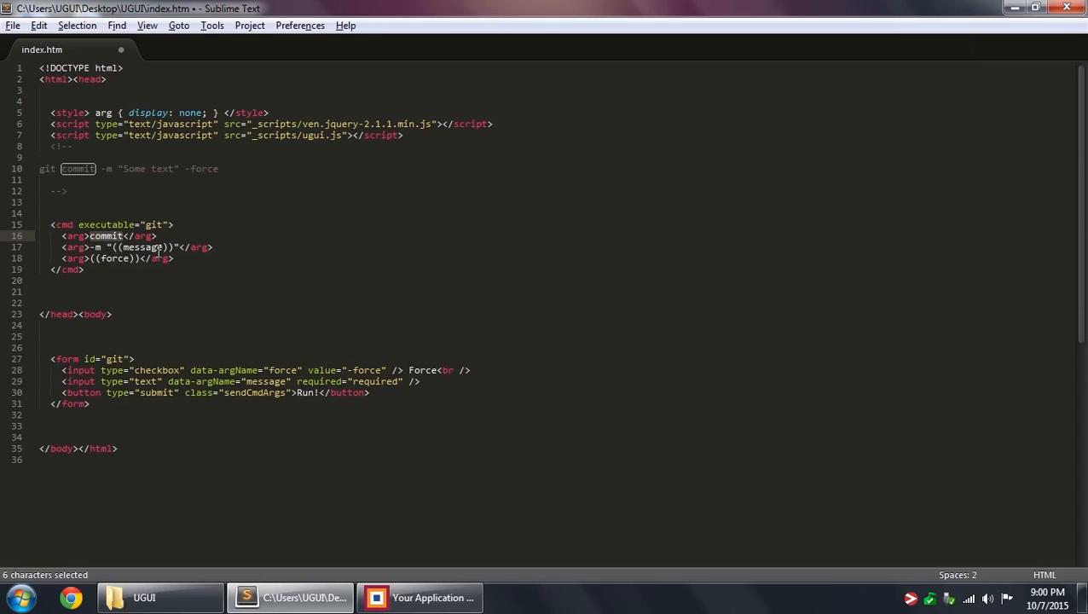
left_click(101, 279)
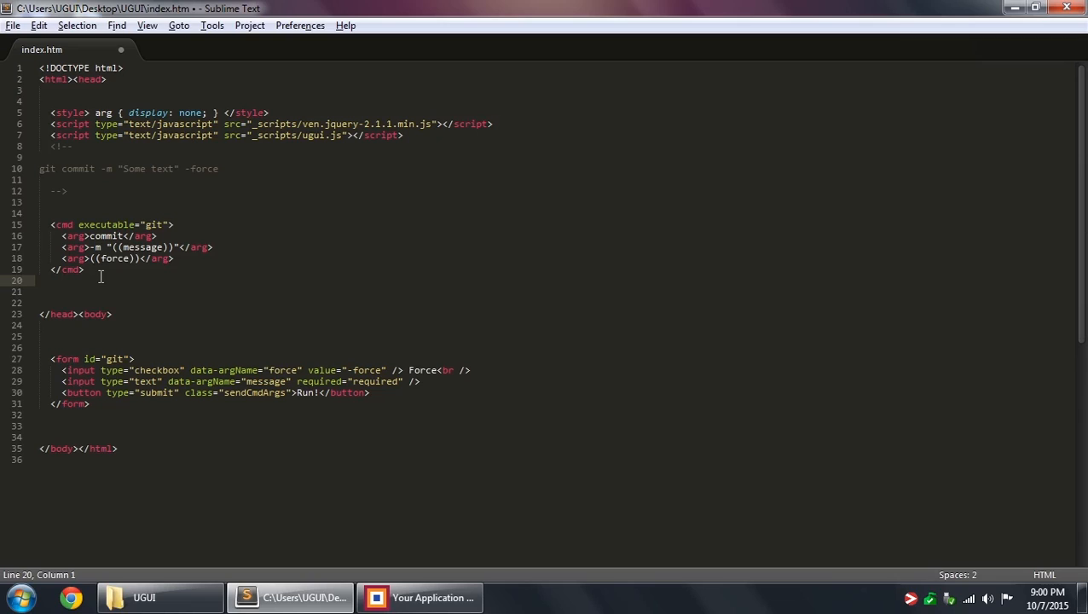
left_click(93, 291)
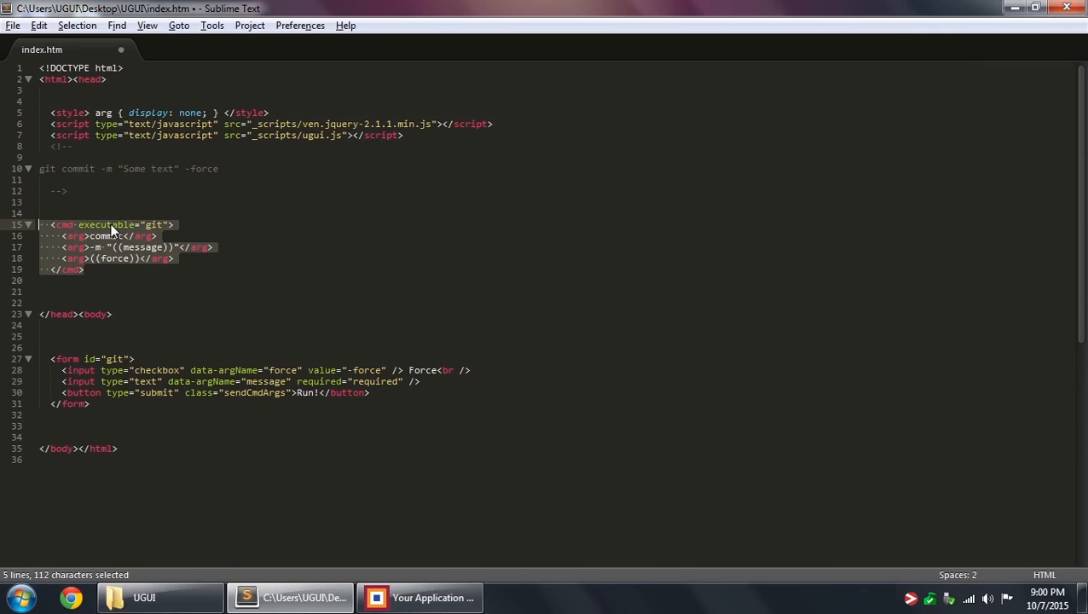
left_click(161, 270)
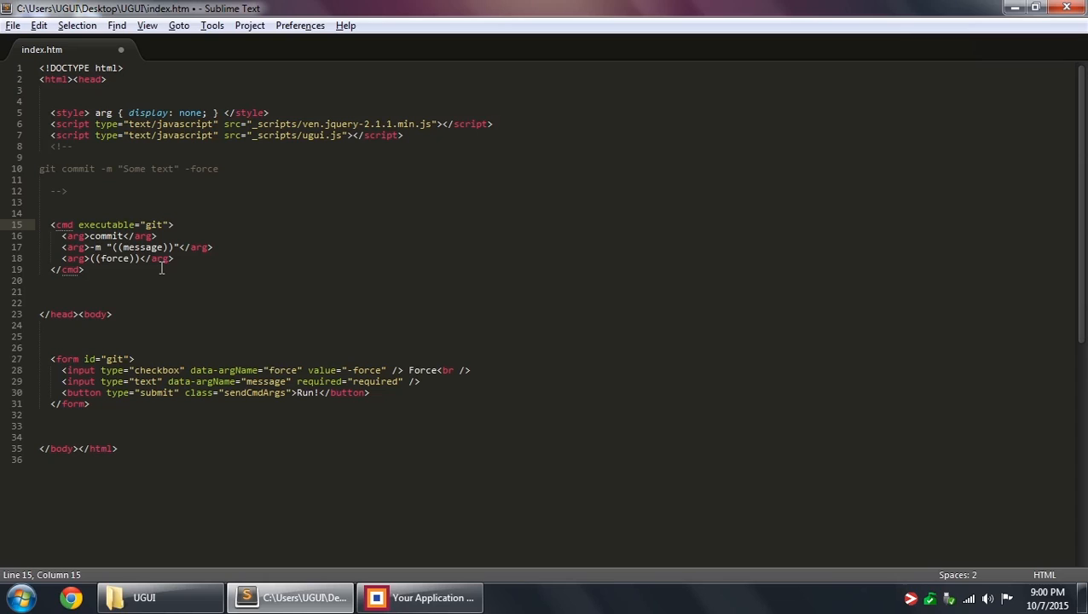
double_click(140, 247)
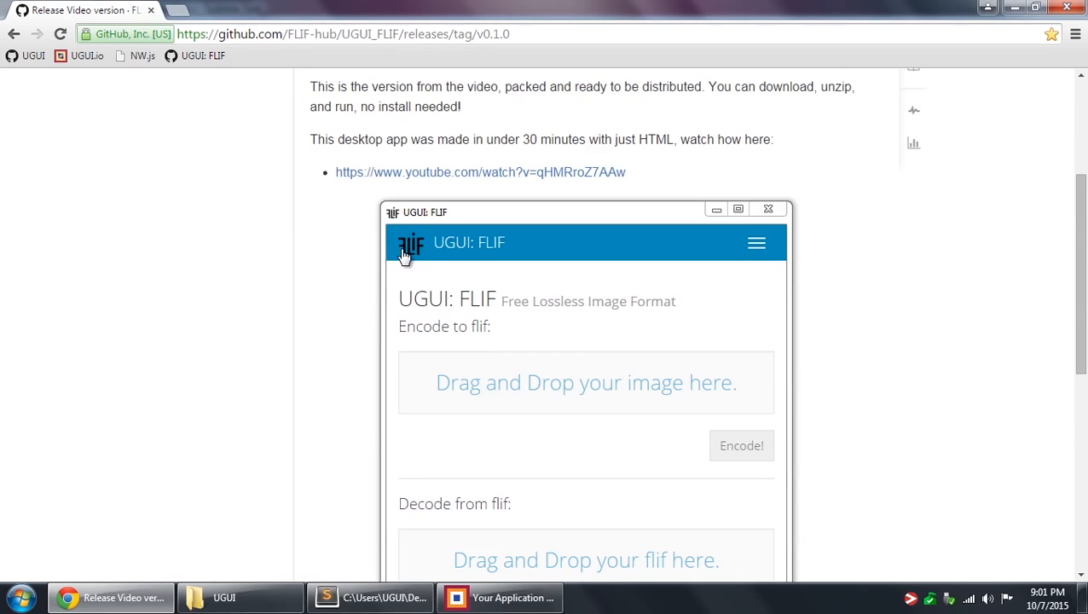
Scroll through the UGUI: FLIF v0.1.0 release page's encode and decode app screenshot.
scroll("down", 3)
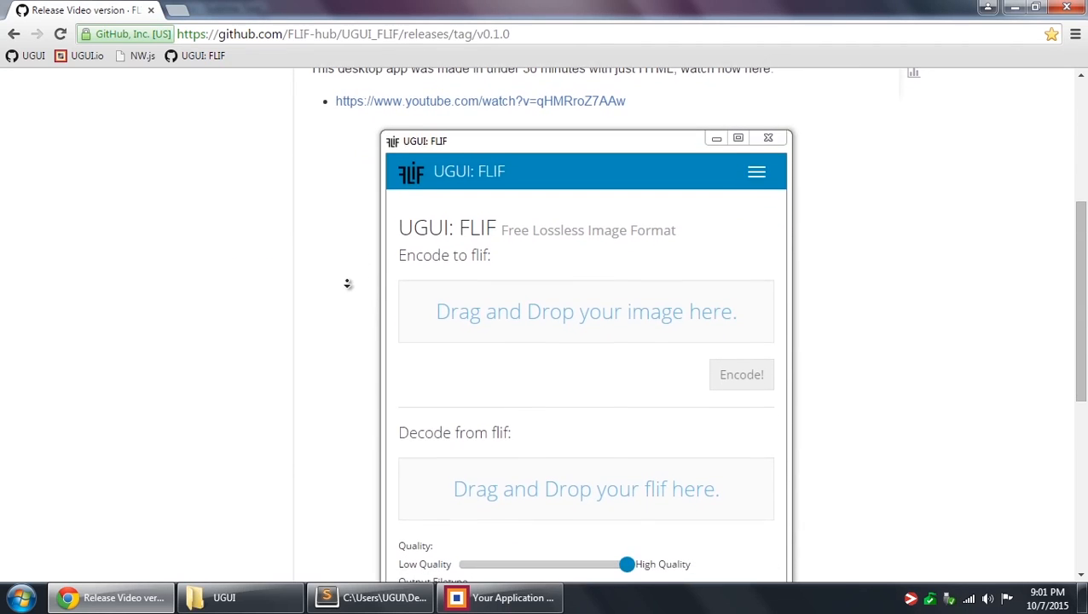
scroll("down", 3)
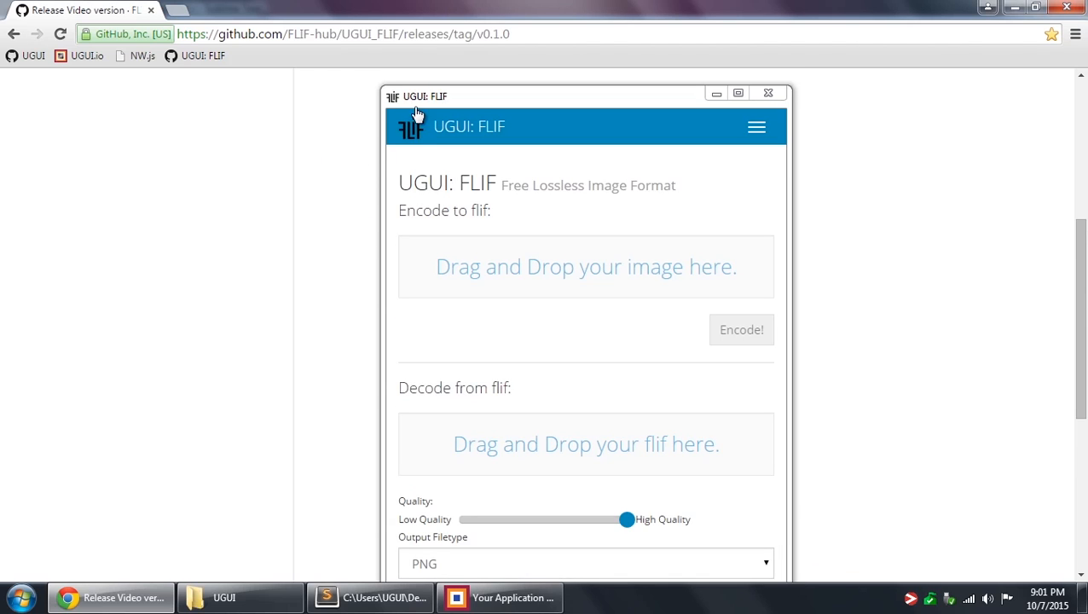
scroll("down", 3)
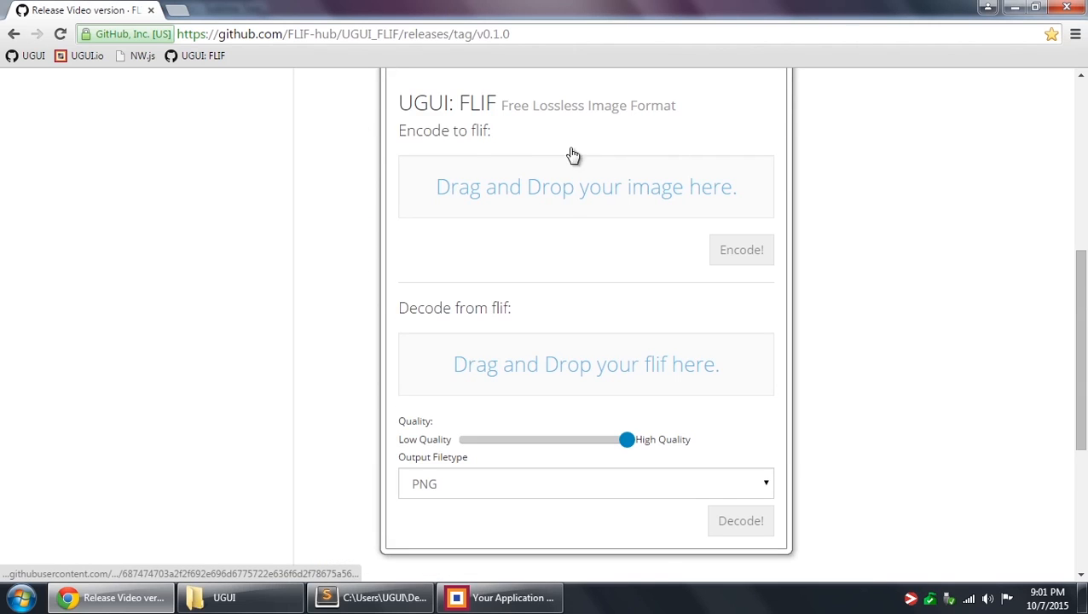
mouse_move(743, 215)
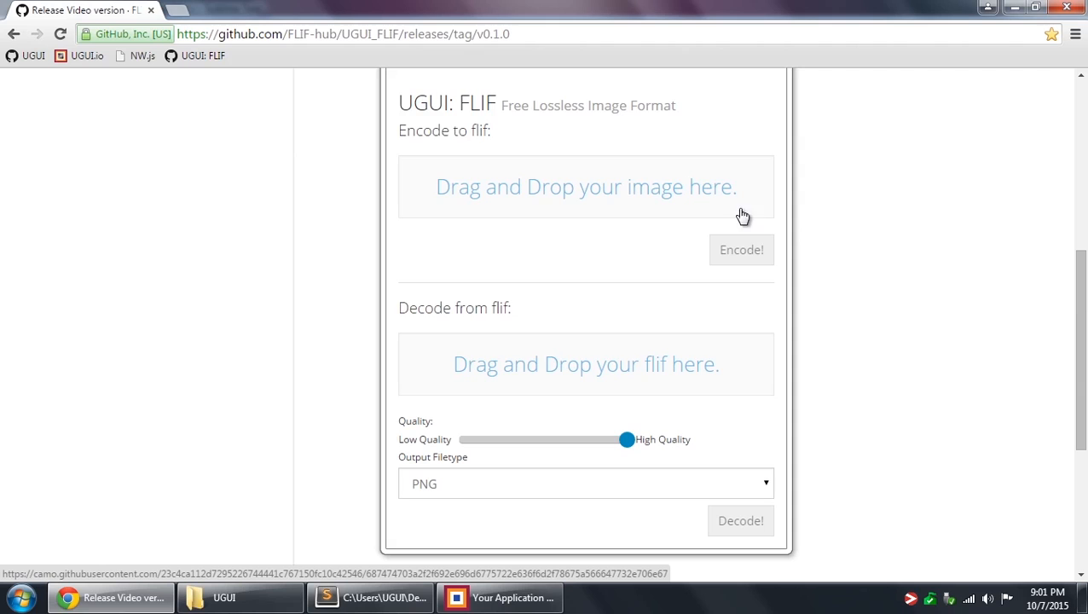
mouse_move(600, 416)
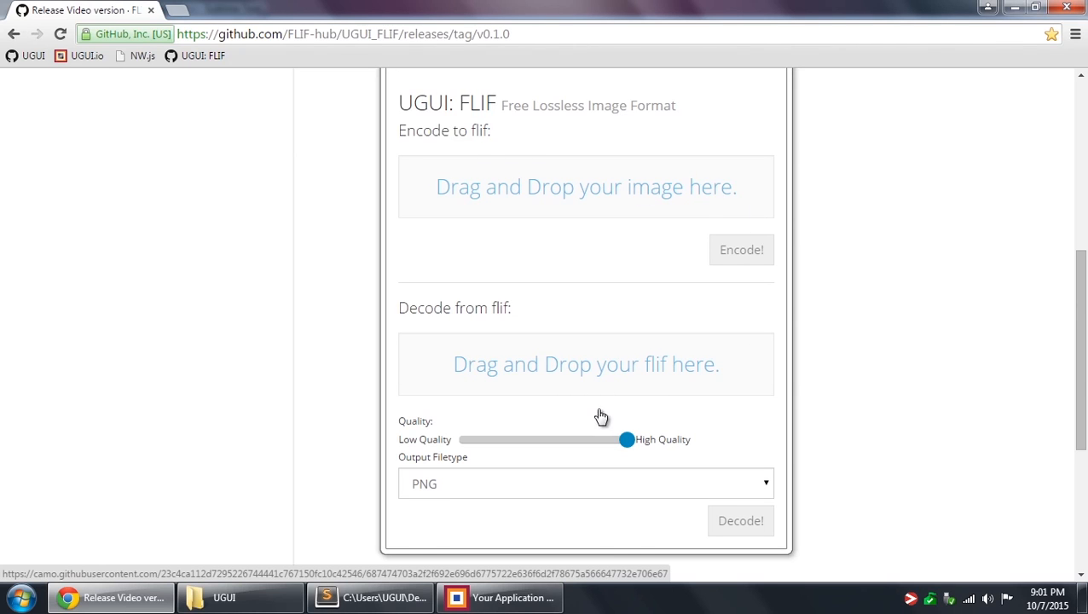
mouse_move(714, 390)
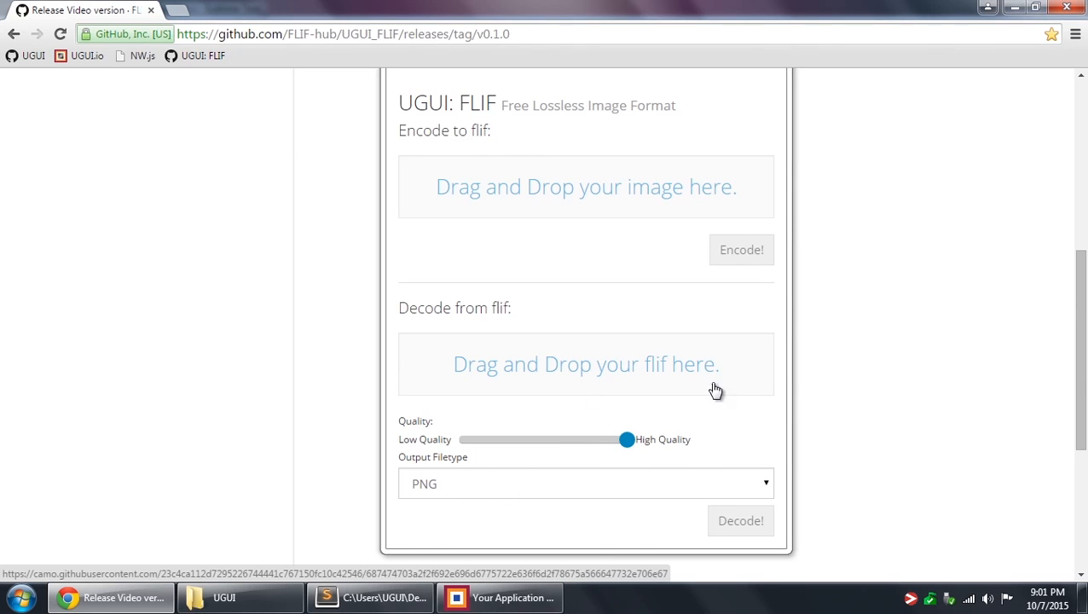
scroll("up", 3)
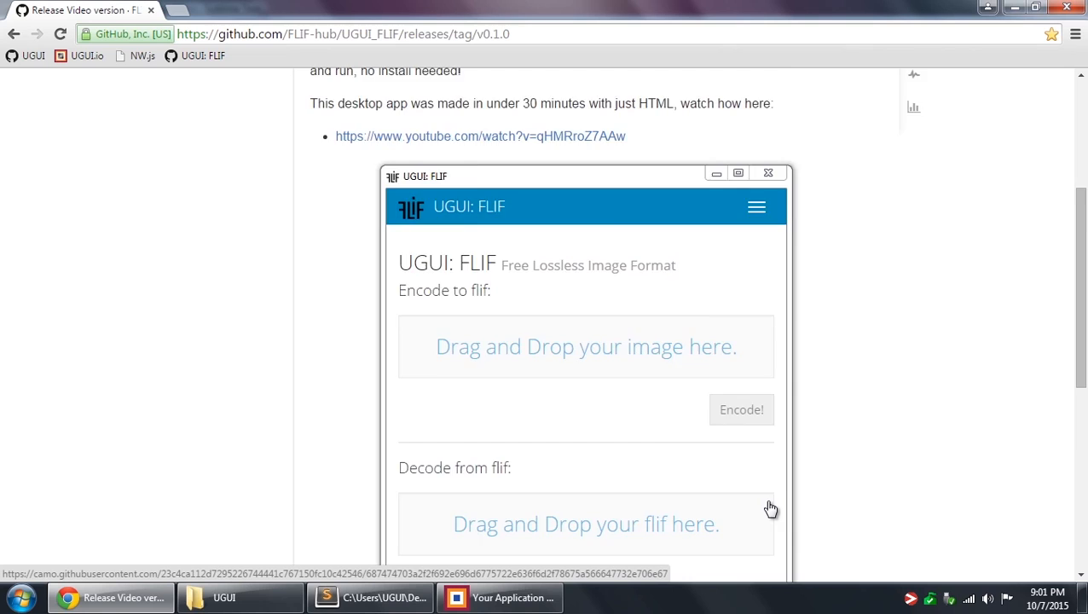
scroll("down", 3)
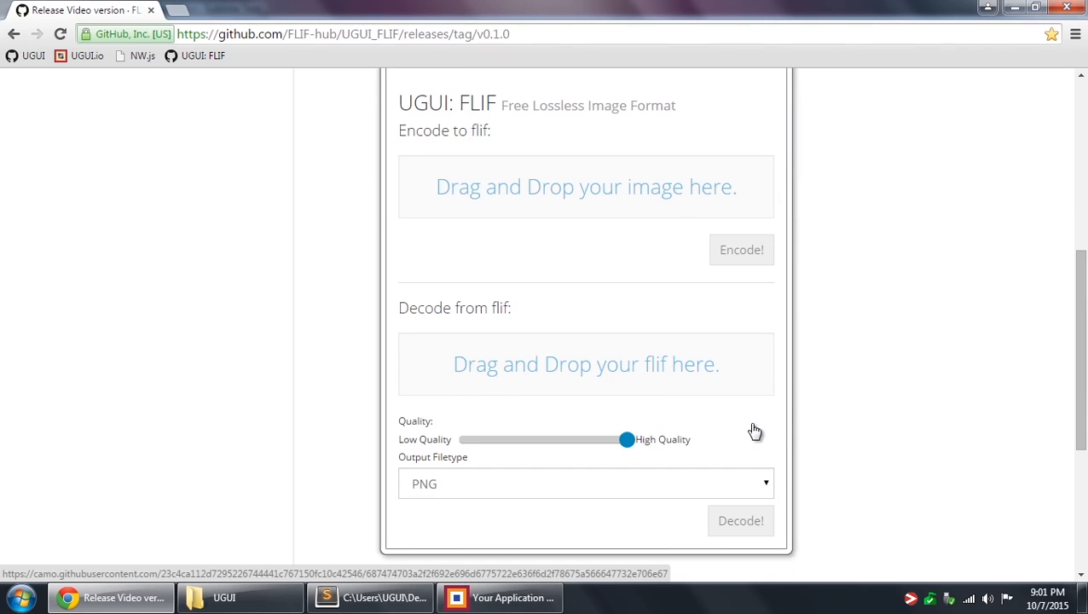
mouse_move(860, 266)
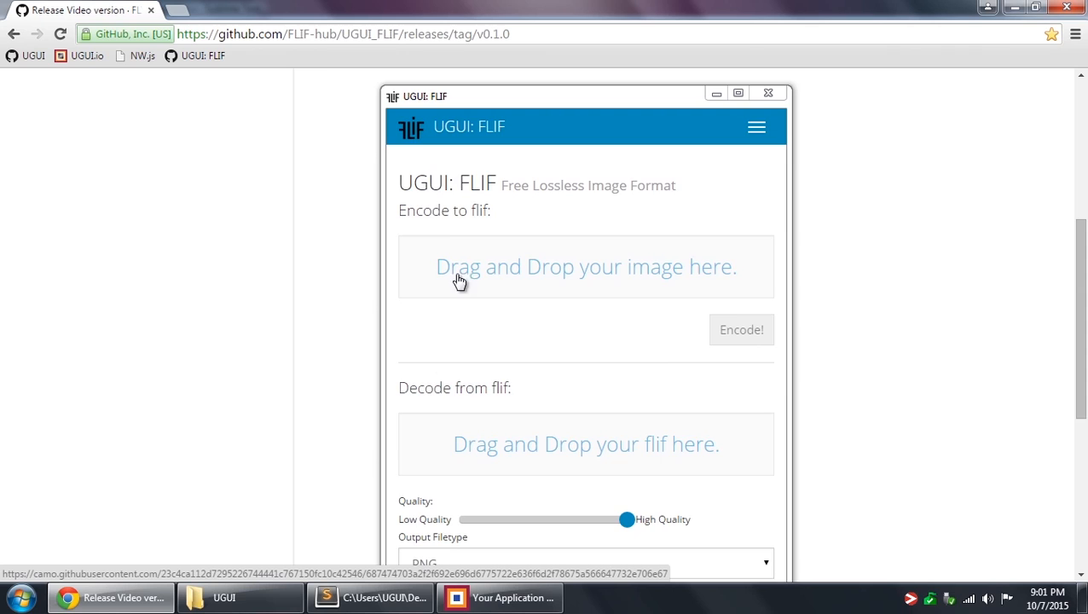
scroll("up", 3)
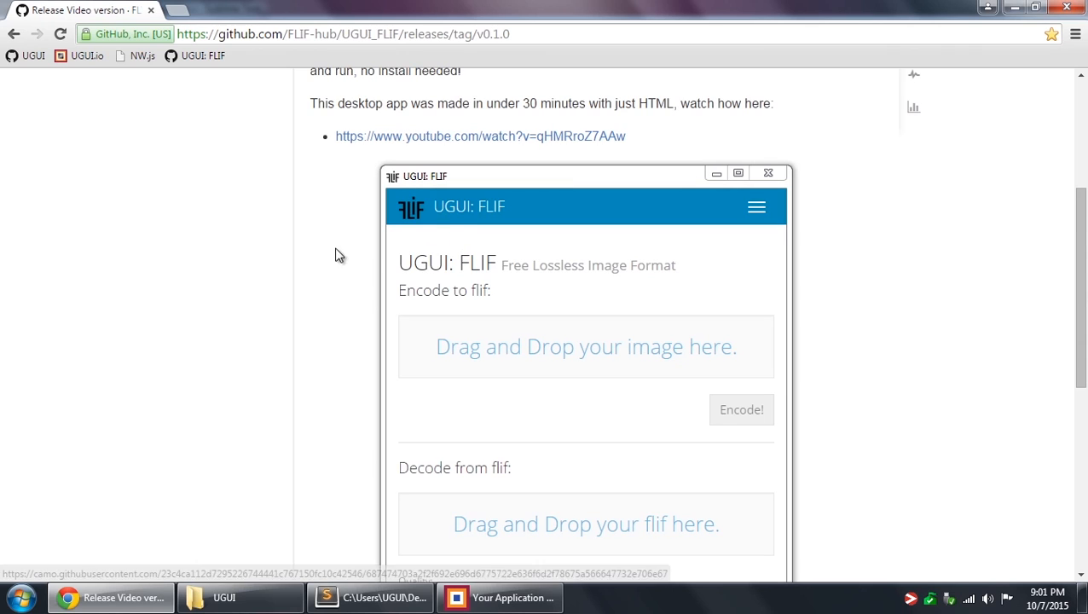